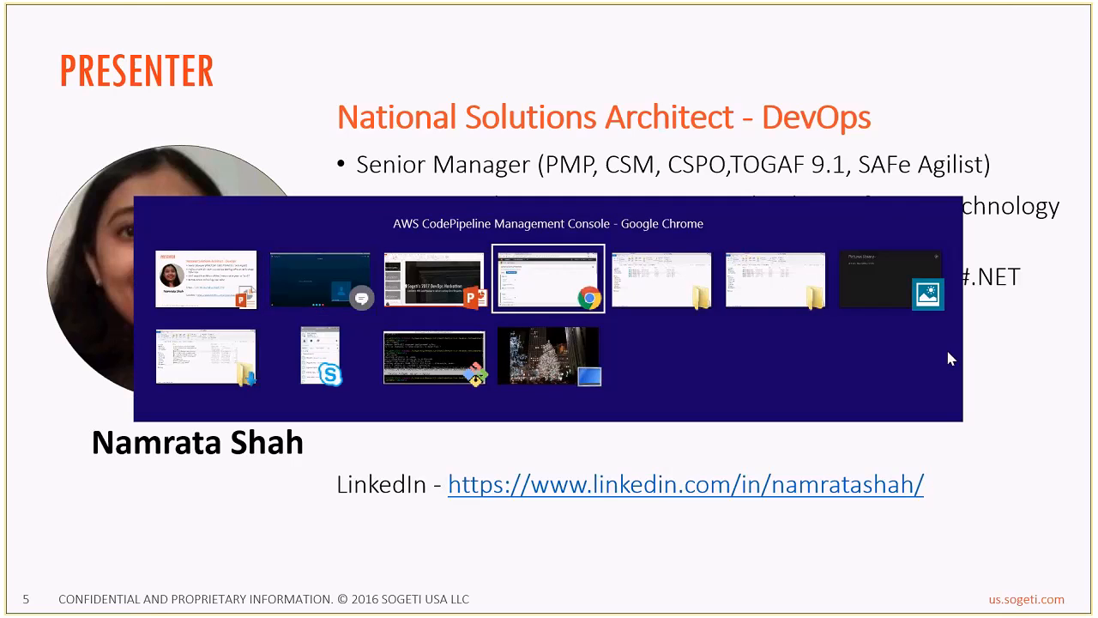
Bring the Chrome window with the JenkinsDemoPipeline CodePipeline page to the front
click(549, 278)
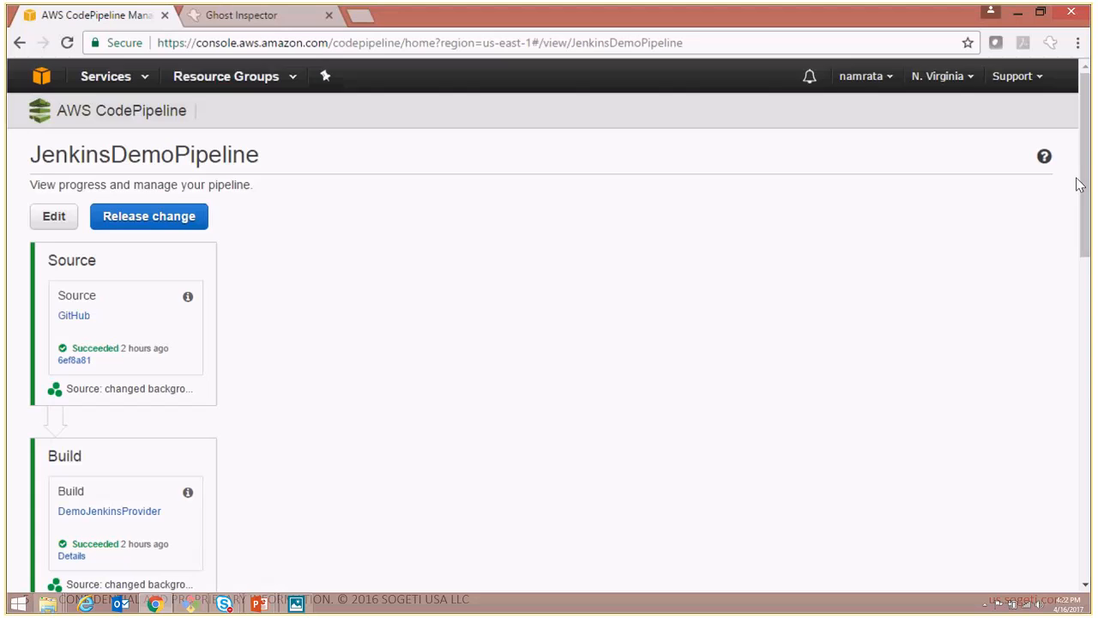
scroll(down, 3)
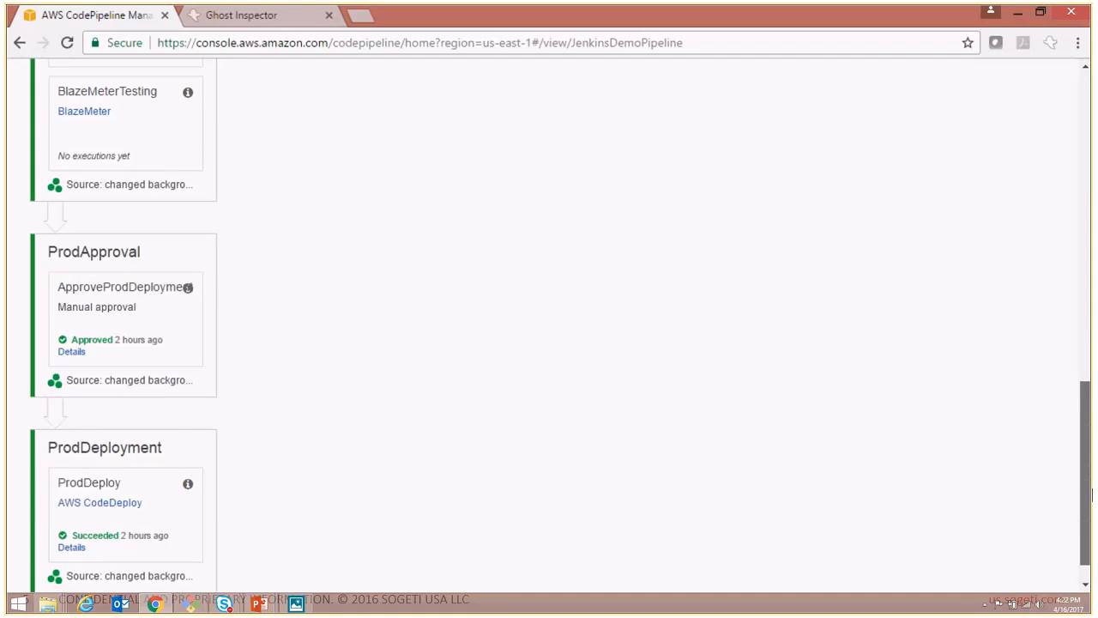
scroll(up, 3)
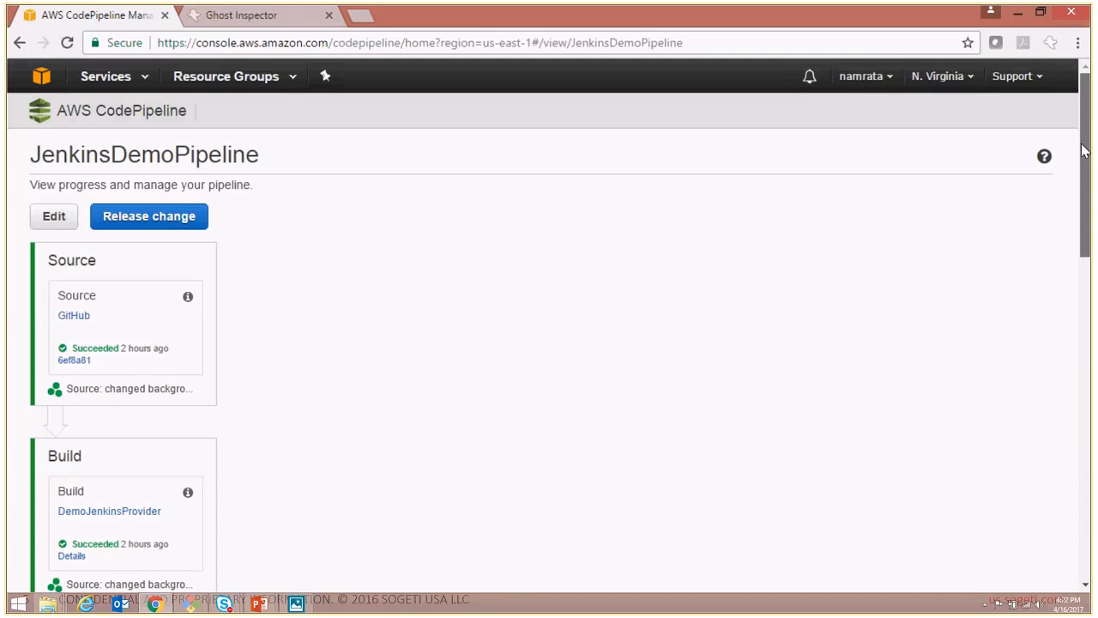
mouse_move(374, 254)
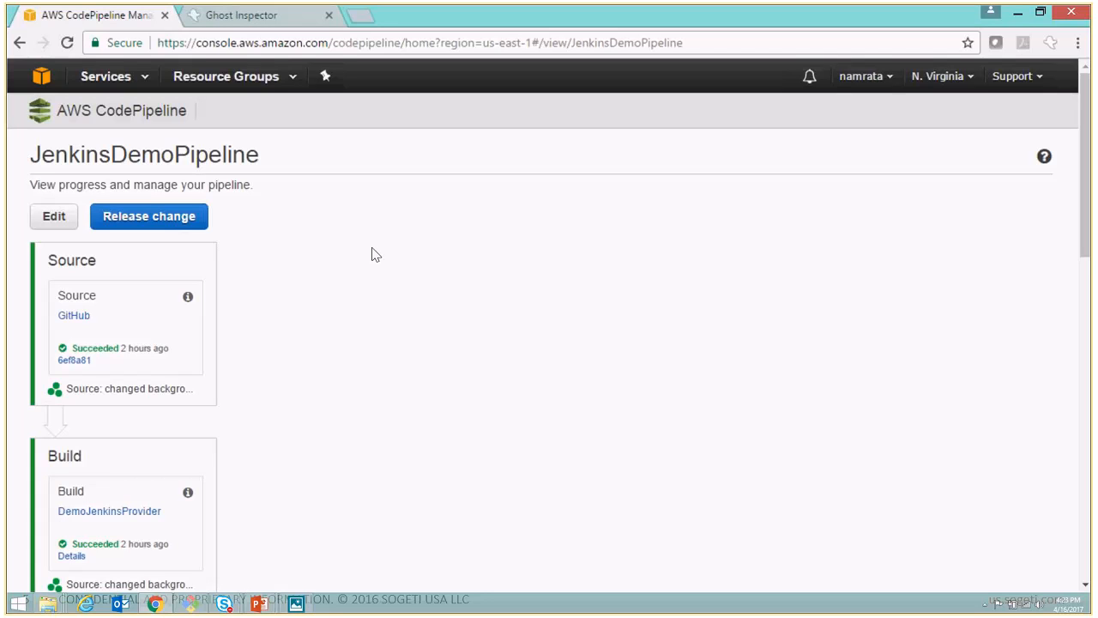
mouse_move(44, 199)
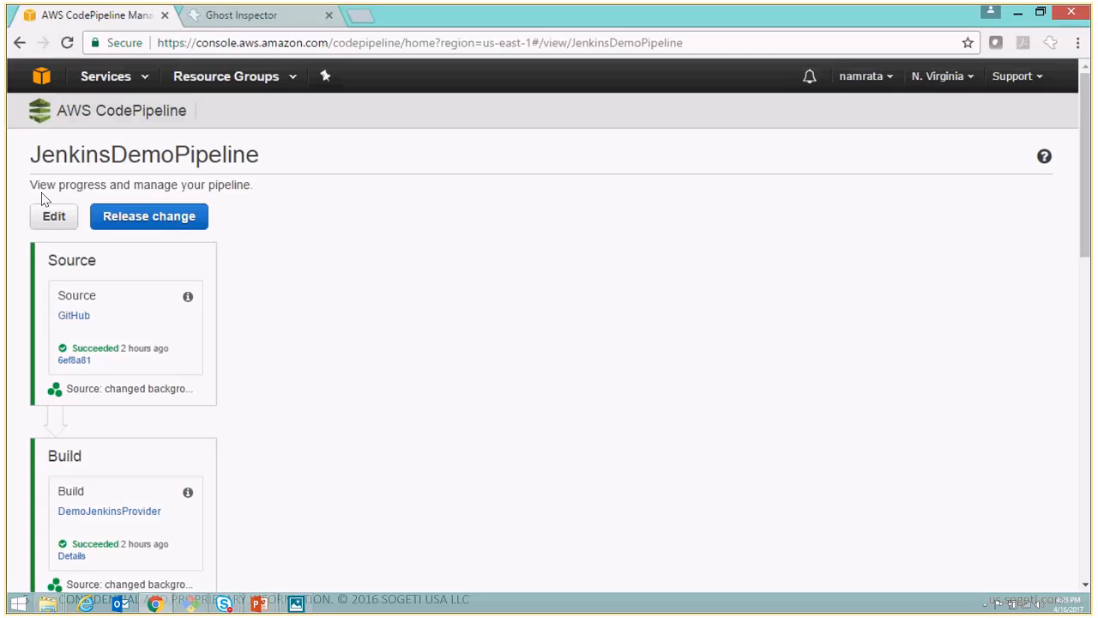
mouse_move(53, 217)
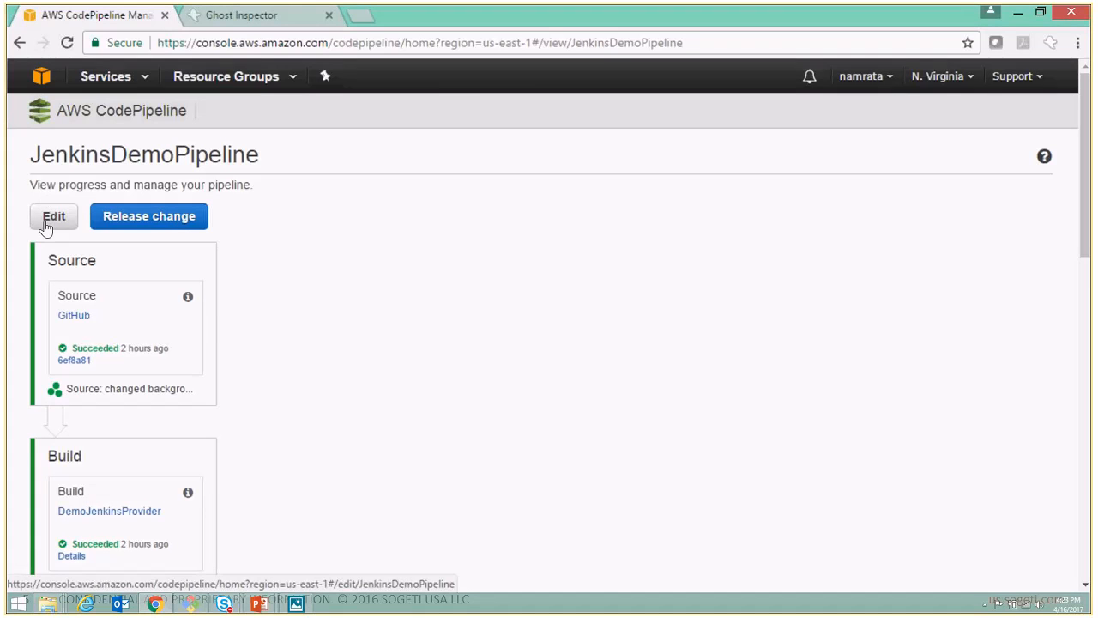
Edit JenkinsDemoPipeline and scroll to its Test stage with JenkinsTest and BlazeMeterTesting
click(53, 217)
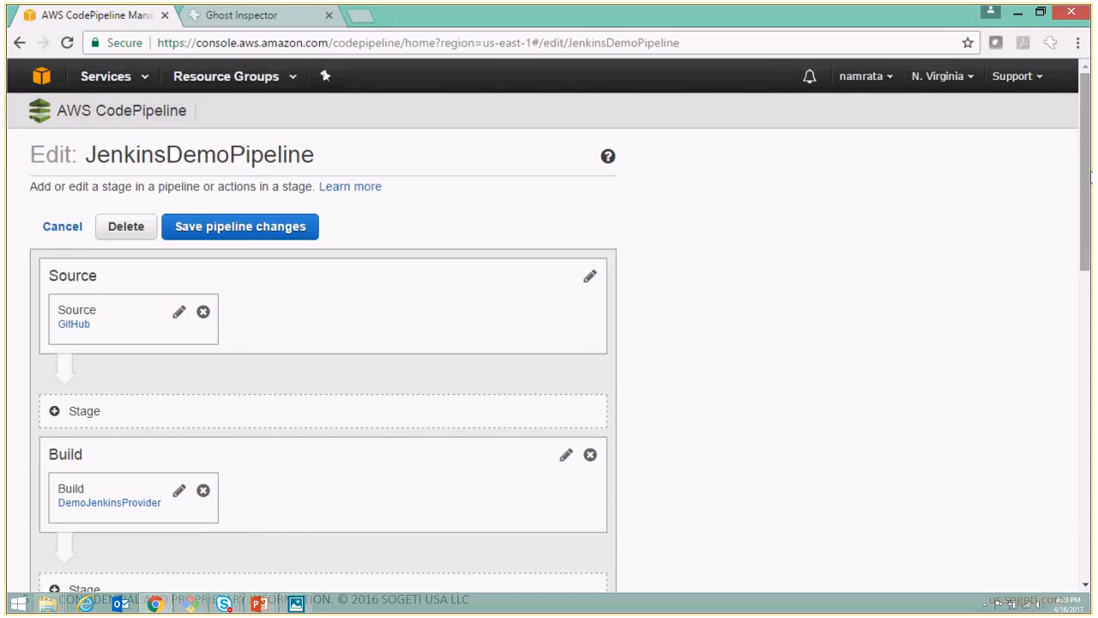
scroll(down, 3)
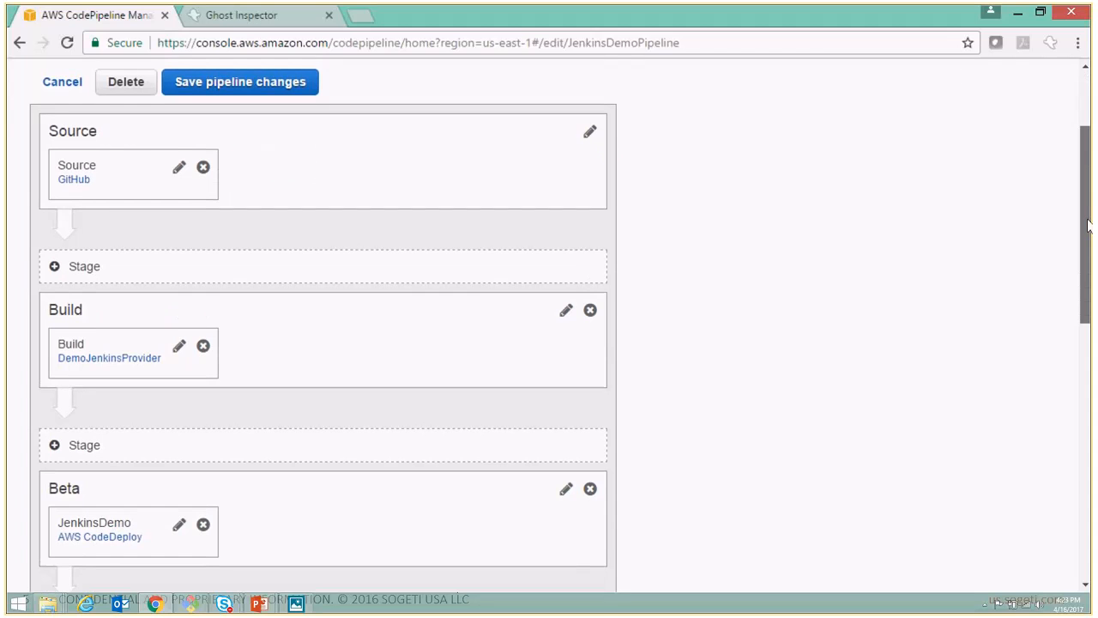
scroll(down, 3)
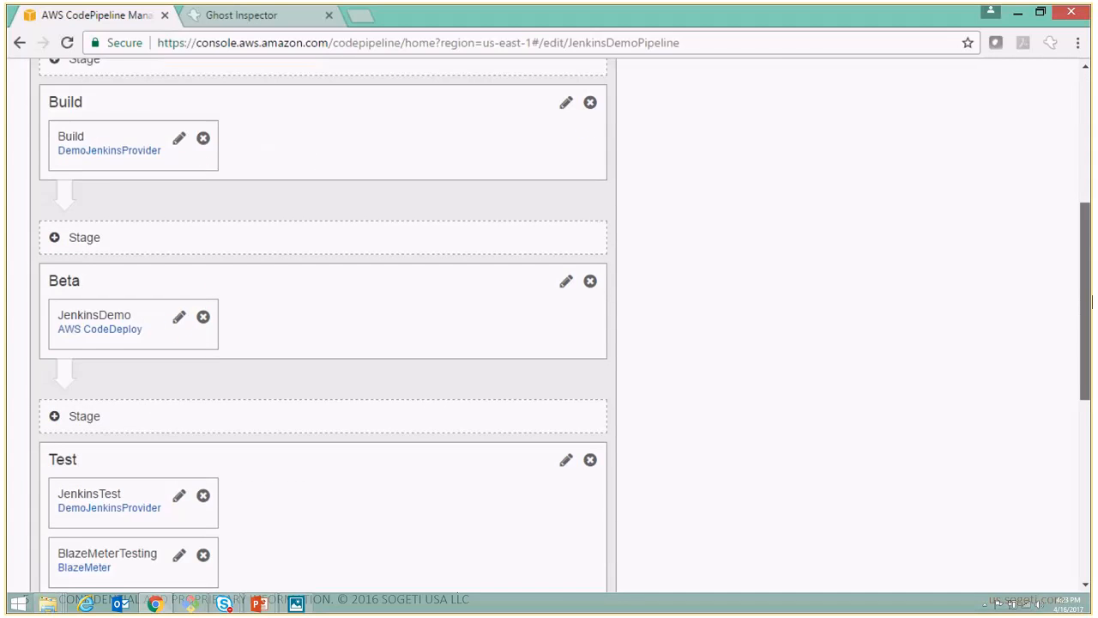
scroll(down, 3)
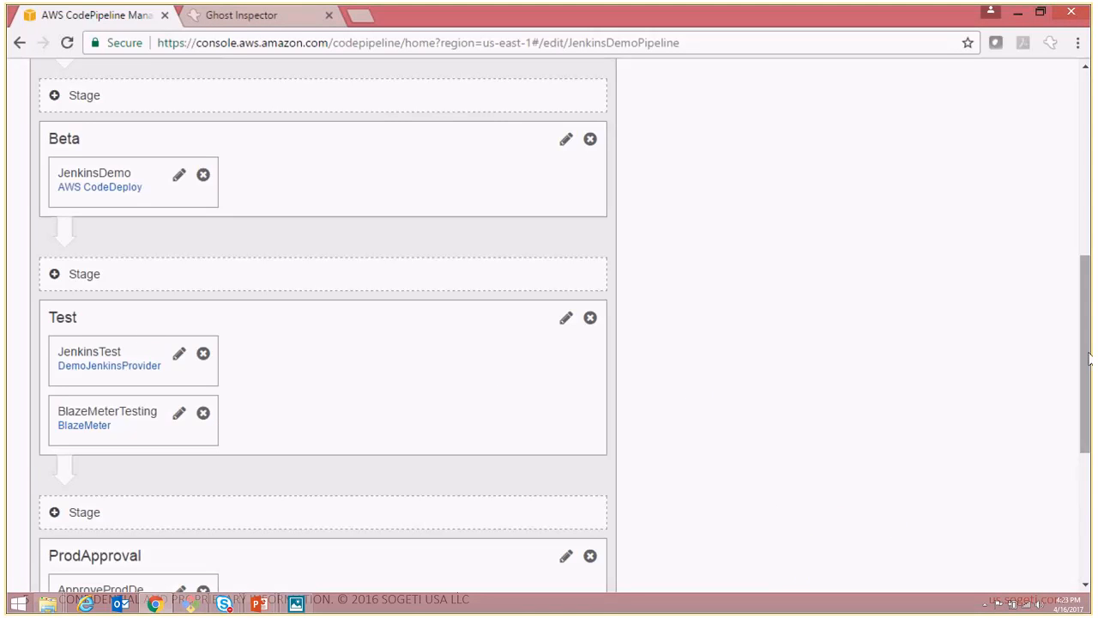
scroll(down, 3)
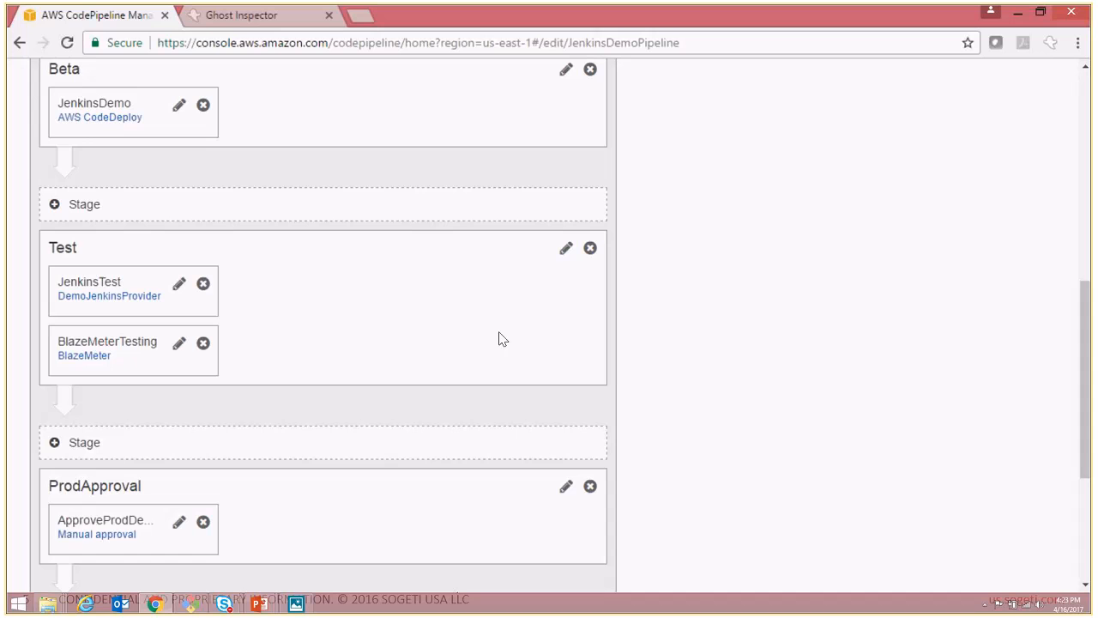
mouse_move(264, 381)
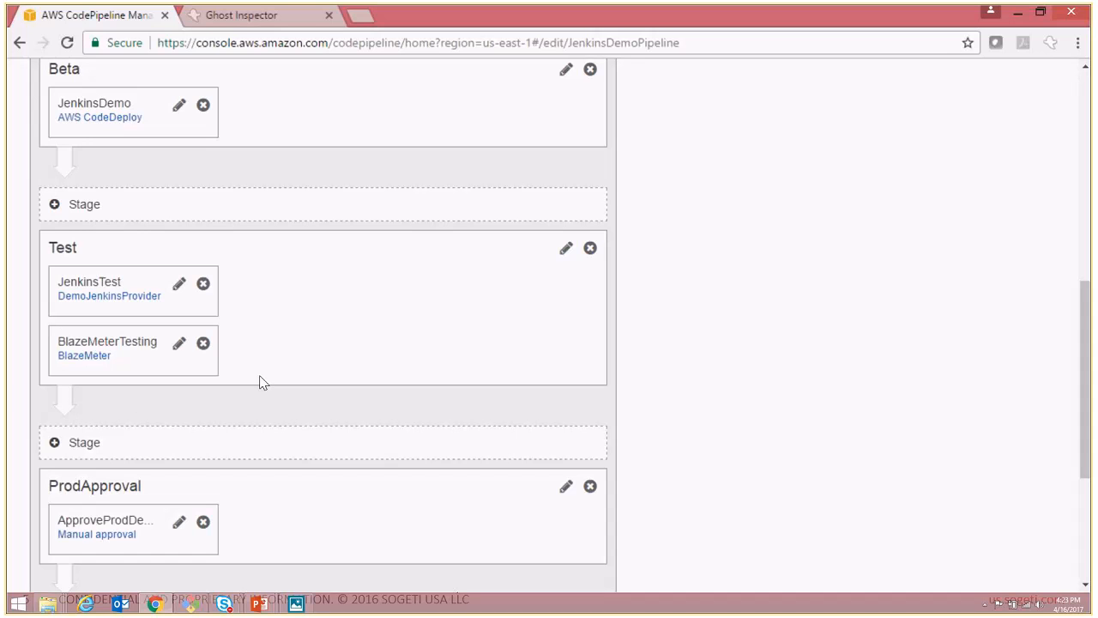
mouse_move(542, 296)
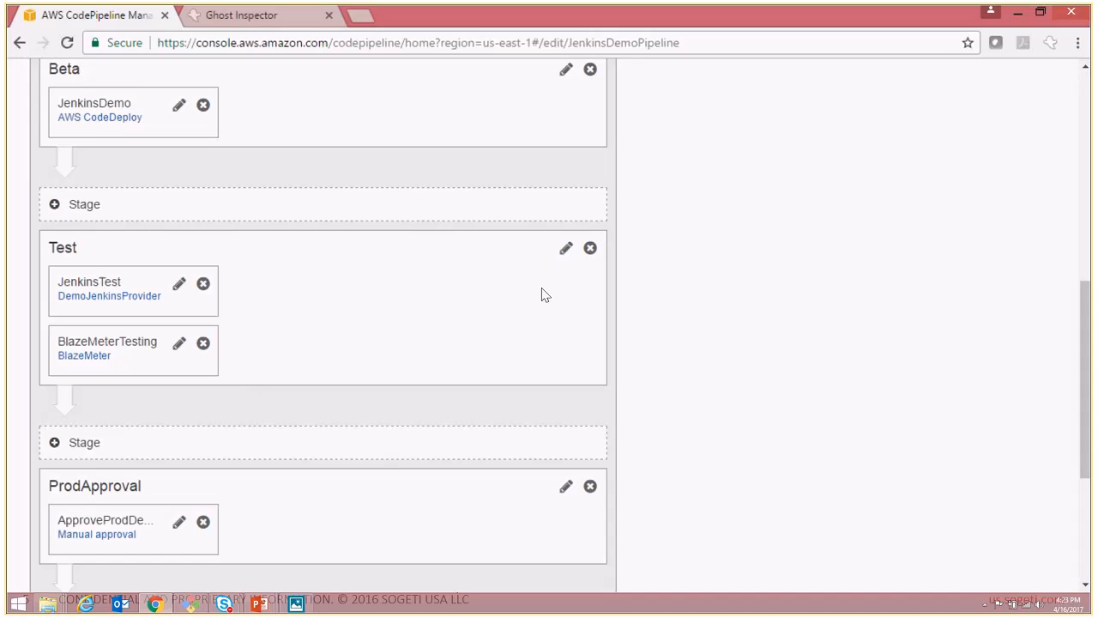
mouse_move(374, 275)
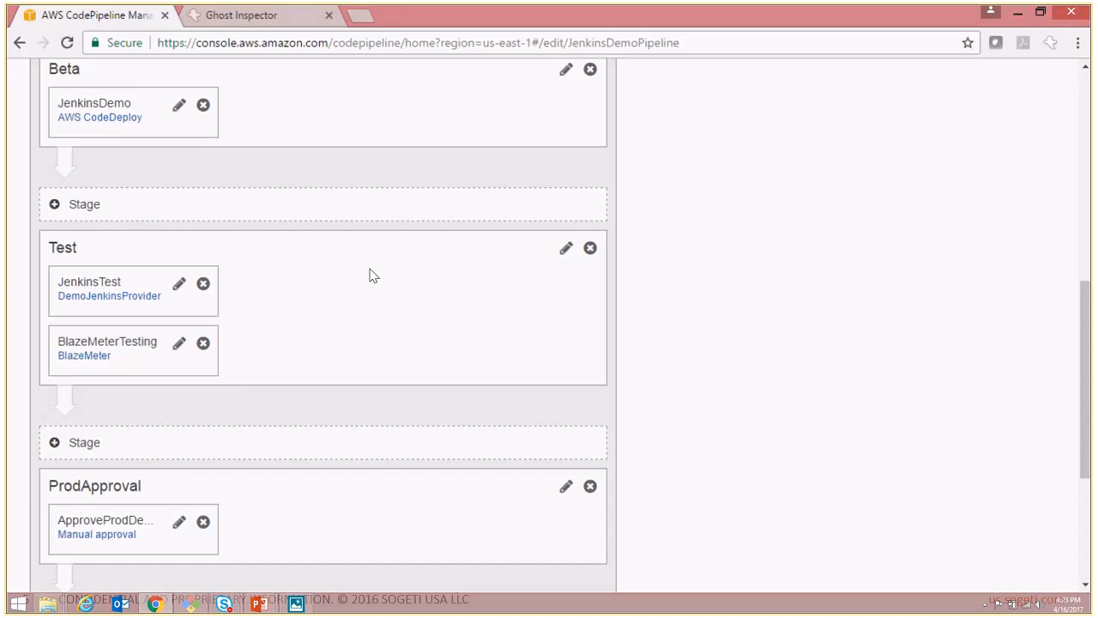
mouse_move(350, 281)
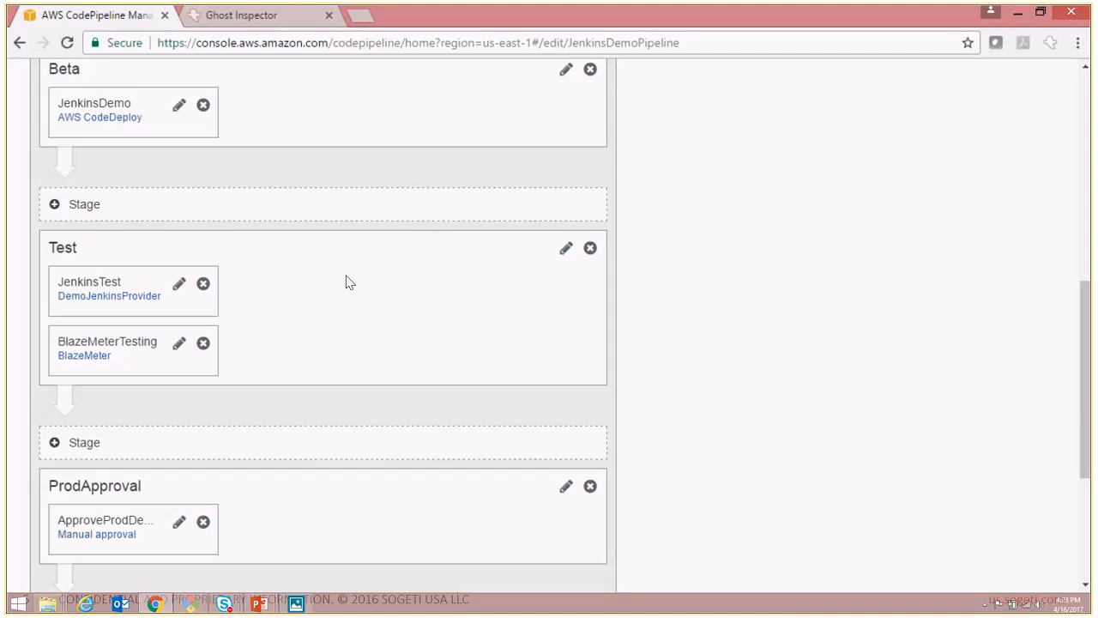
mouse_move(312, 172)
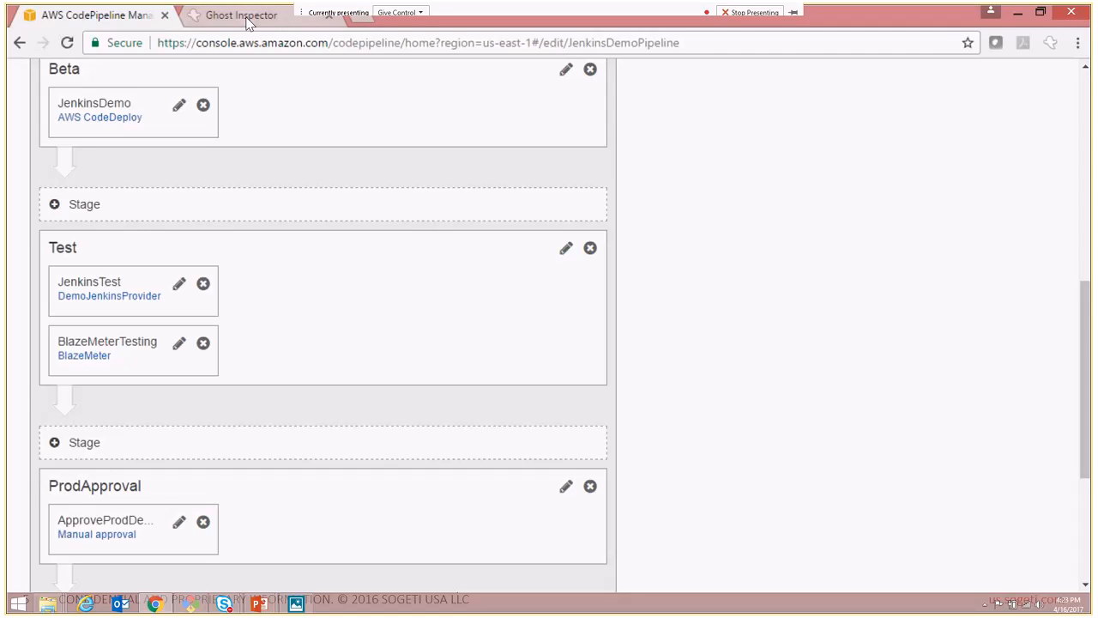
mouse_move(240, 14)
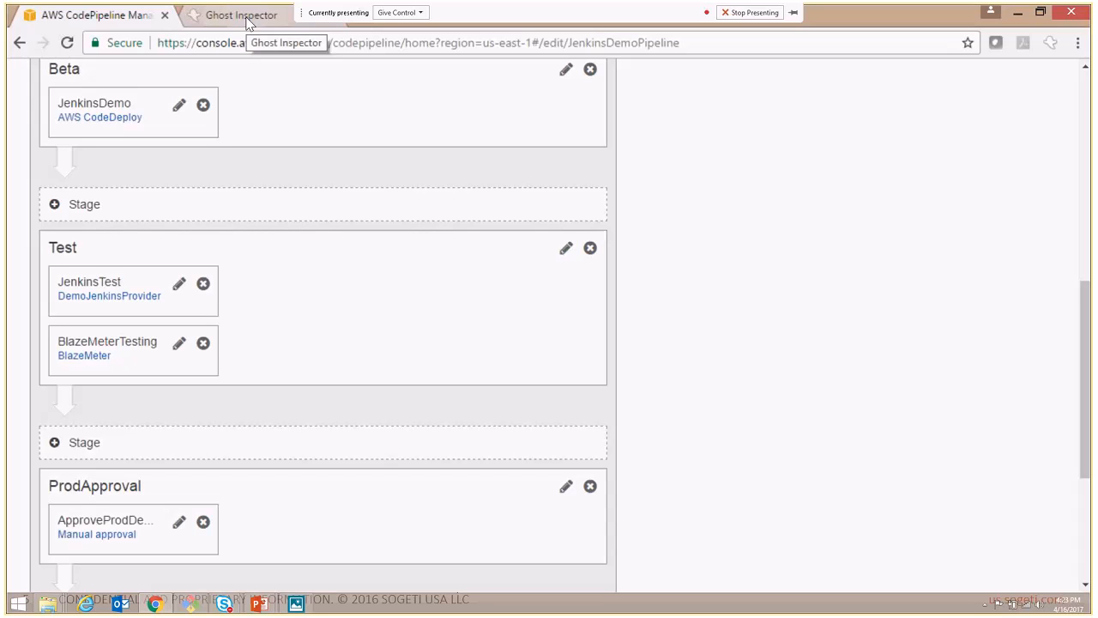
Review the DevOpsDemoTest suite's passing PageLoad test in Ghost Inspector, then return to the pipeline tab
click(241, 14)
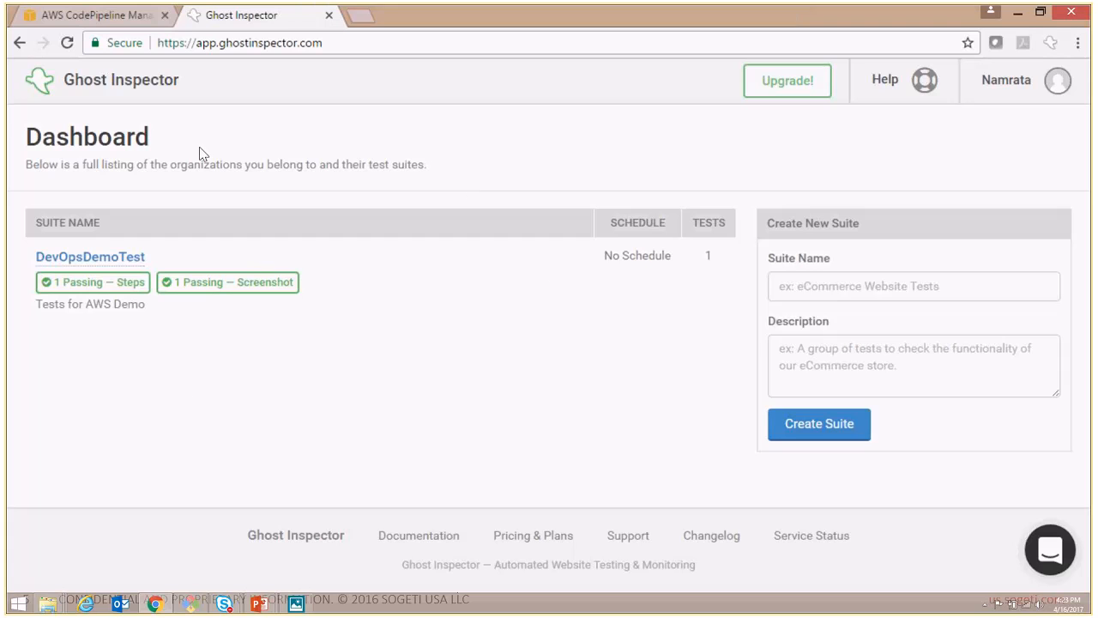
mouse_move(221, 86)
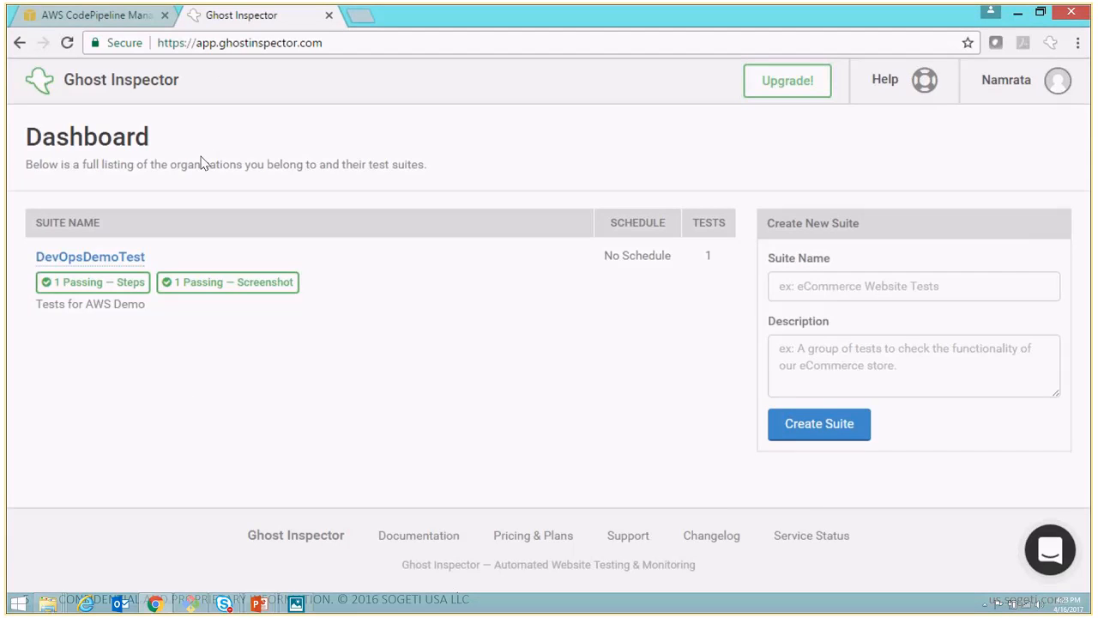
mouse_move(93, 244)
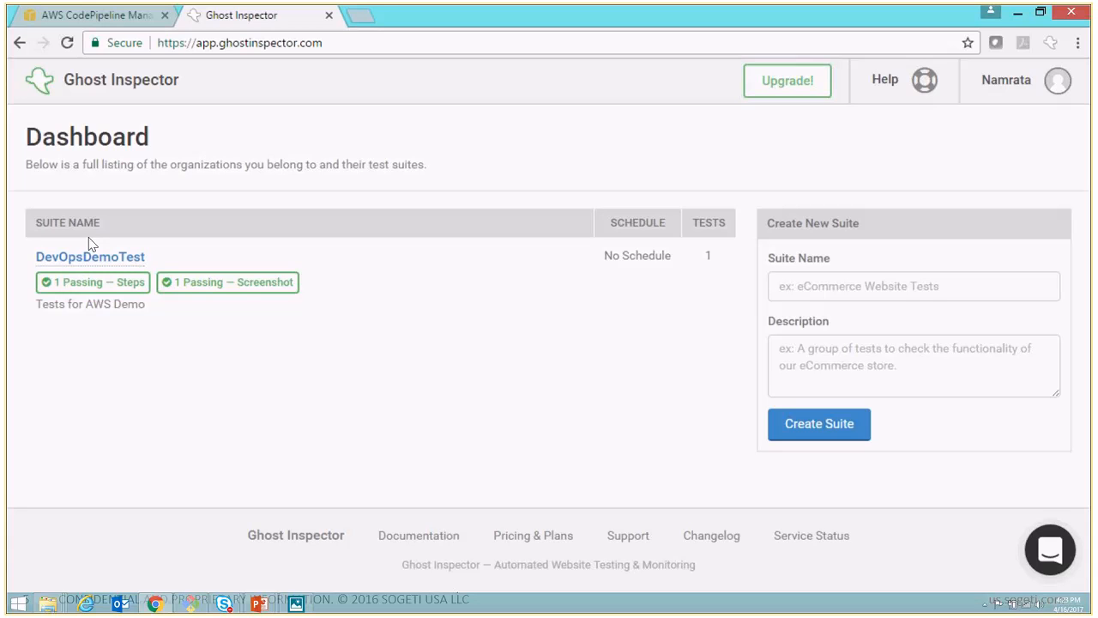
mouse_move(31, 268)
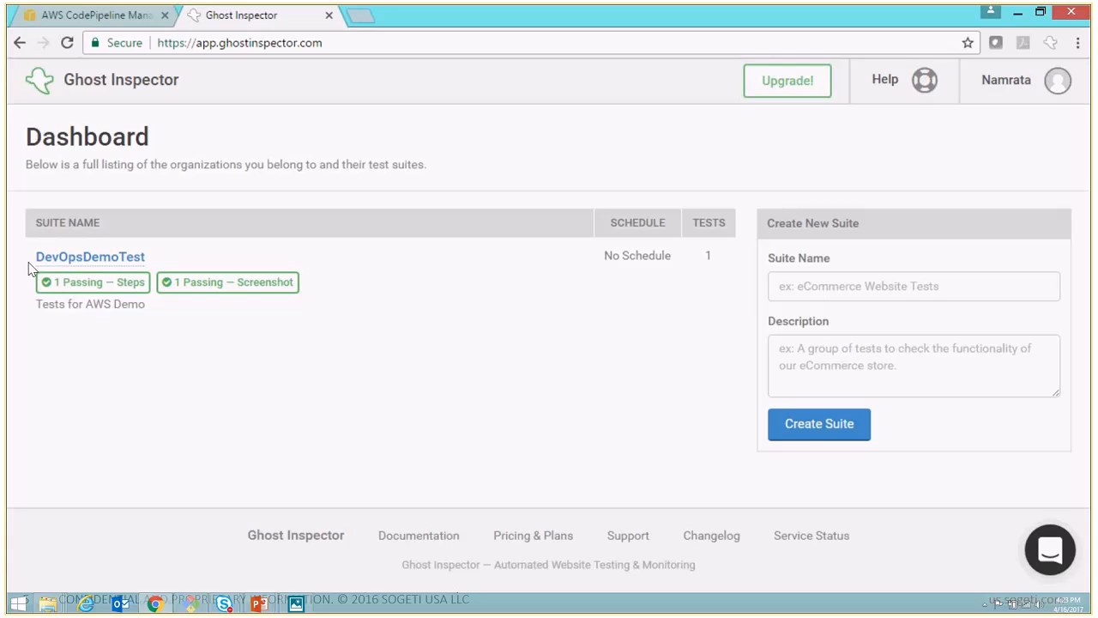
mouse_move(90, 257)
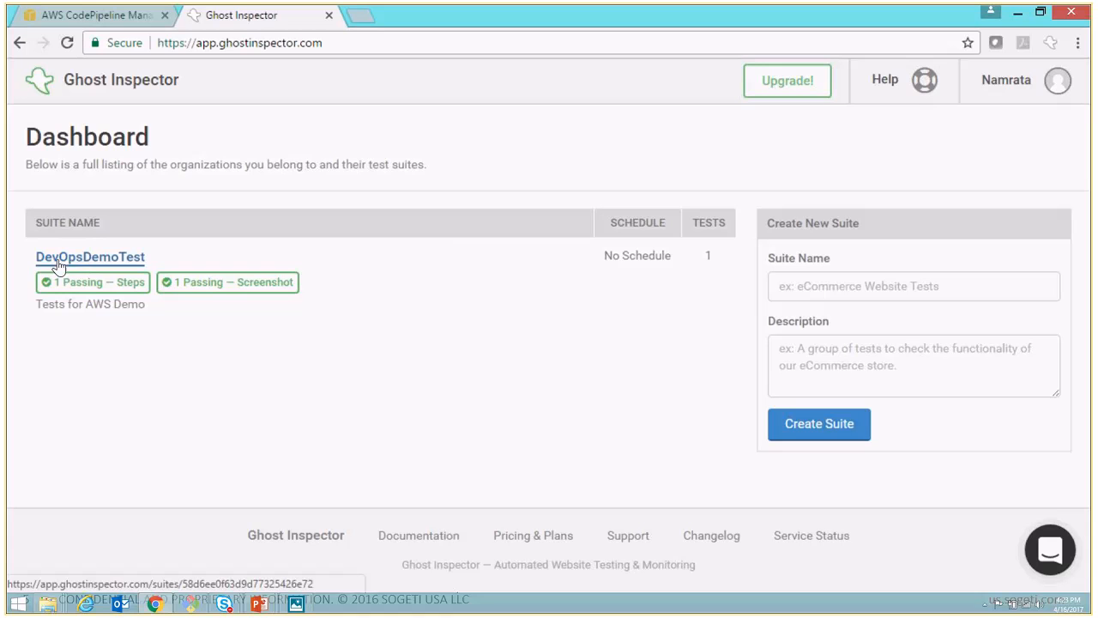
mouse_move(127, 259)
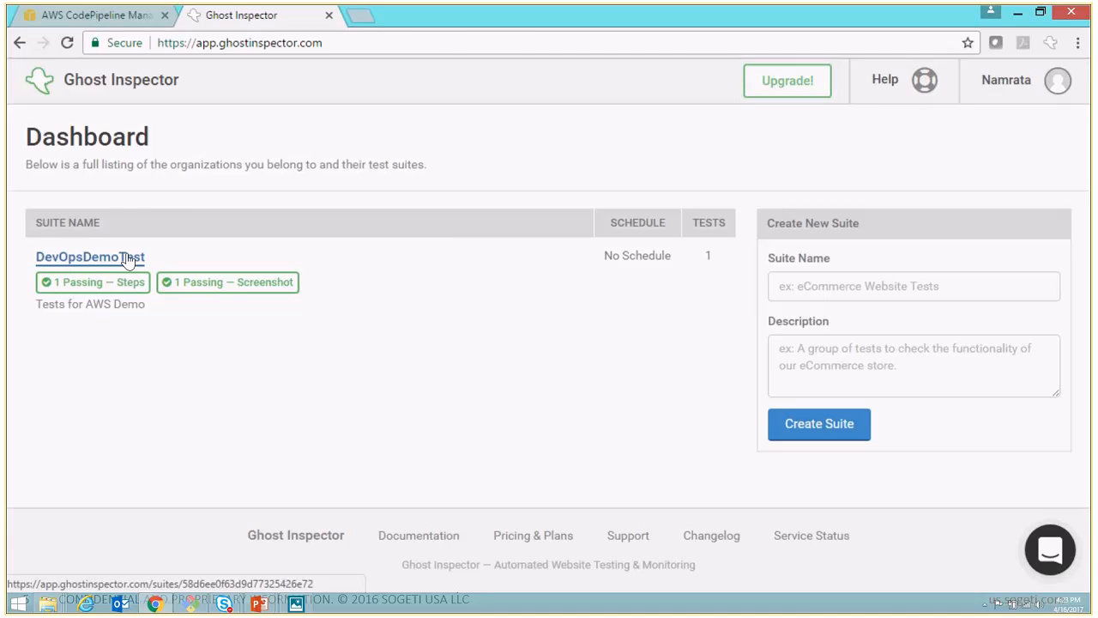
click(89, 258)
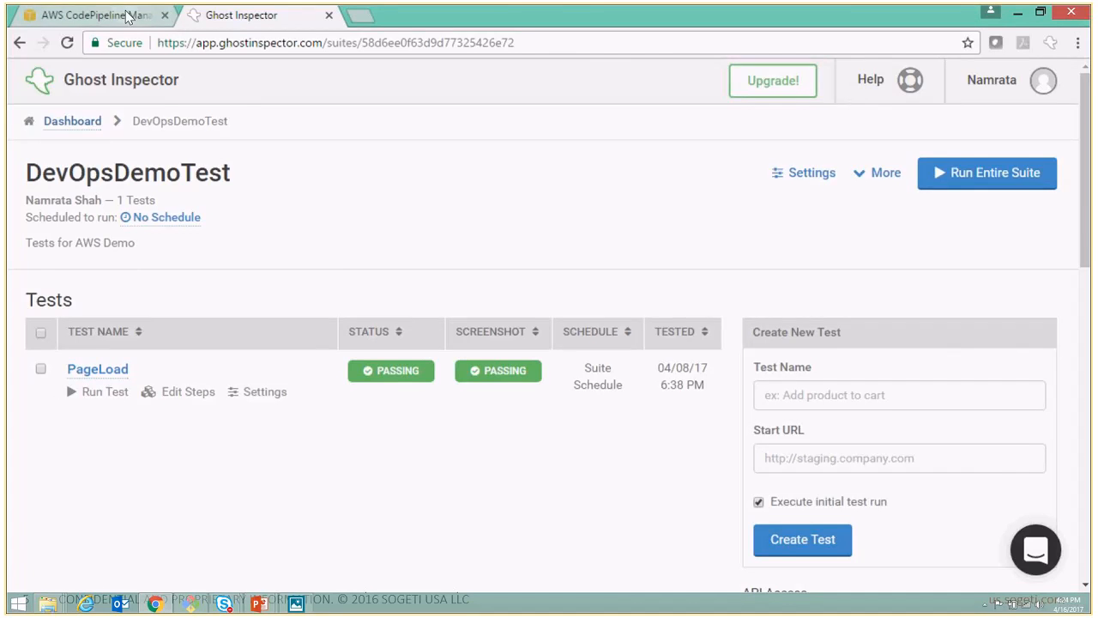
click(94, 14)
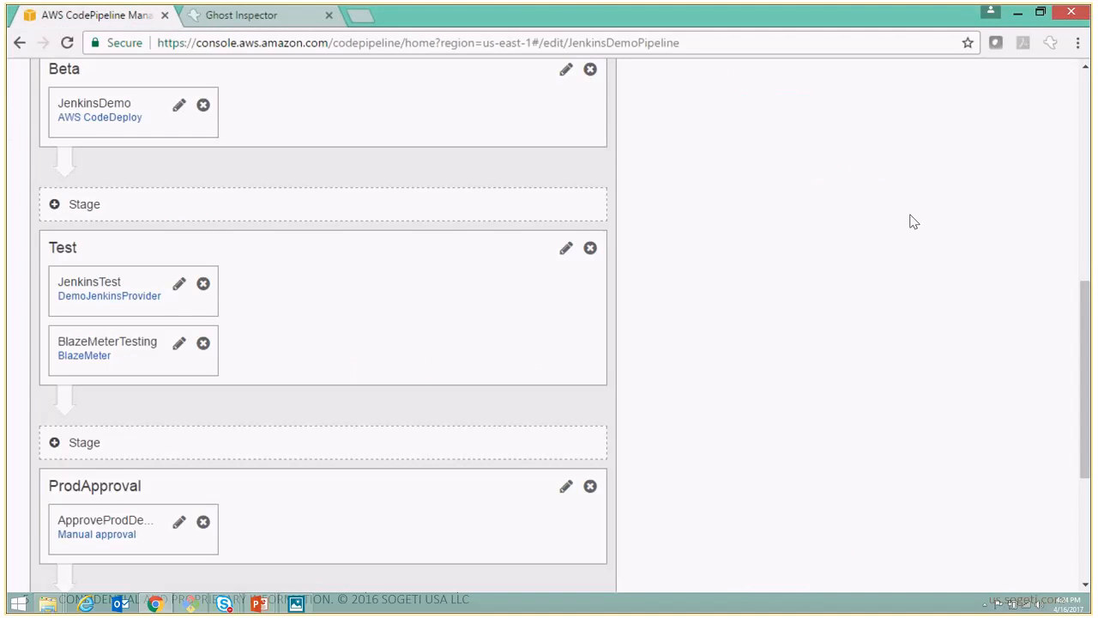
Open the Test stage for editing so + Action slots appear around JenkinsTest and BlazeMeterTesting
scroll(down, 3)
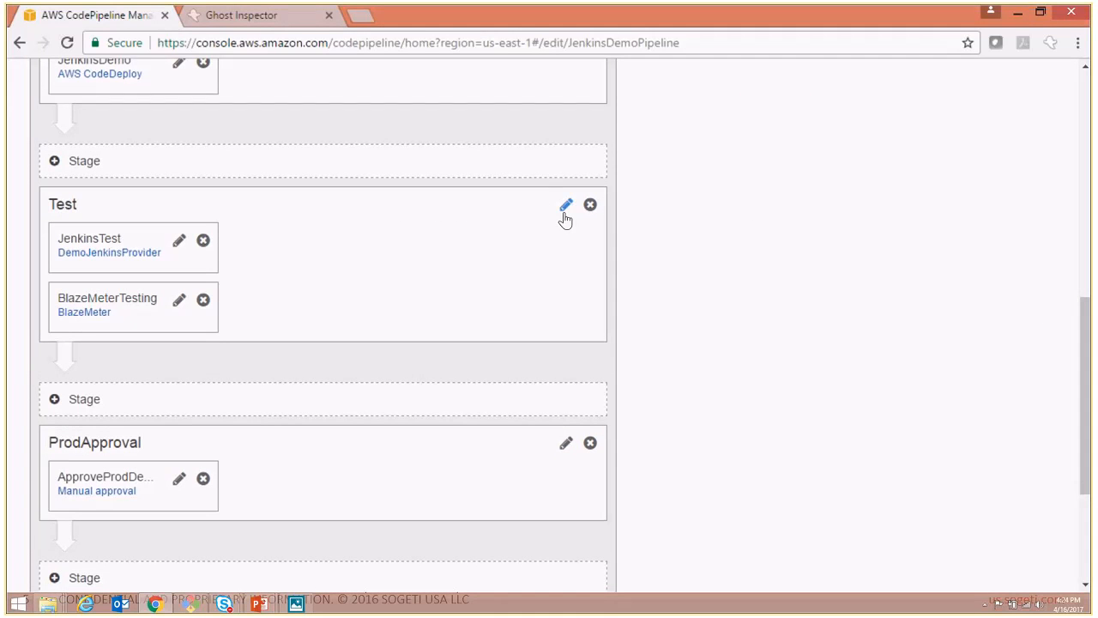
mouse_move(566, 210)
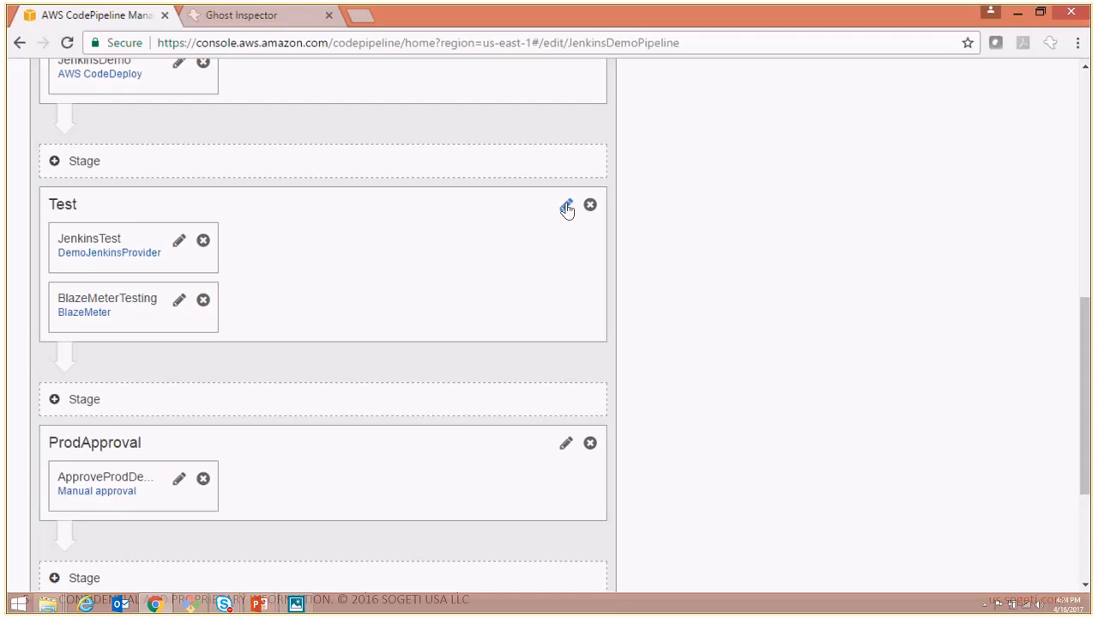
click(566, 210)
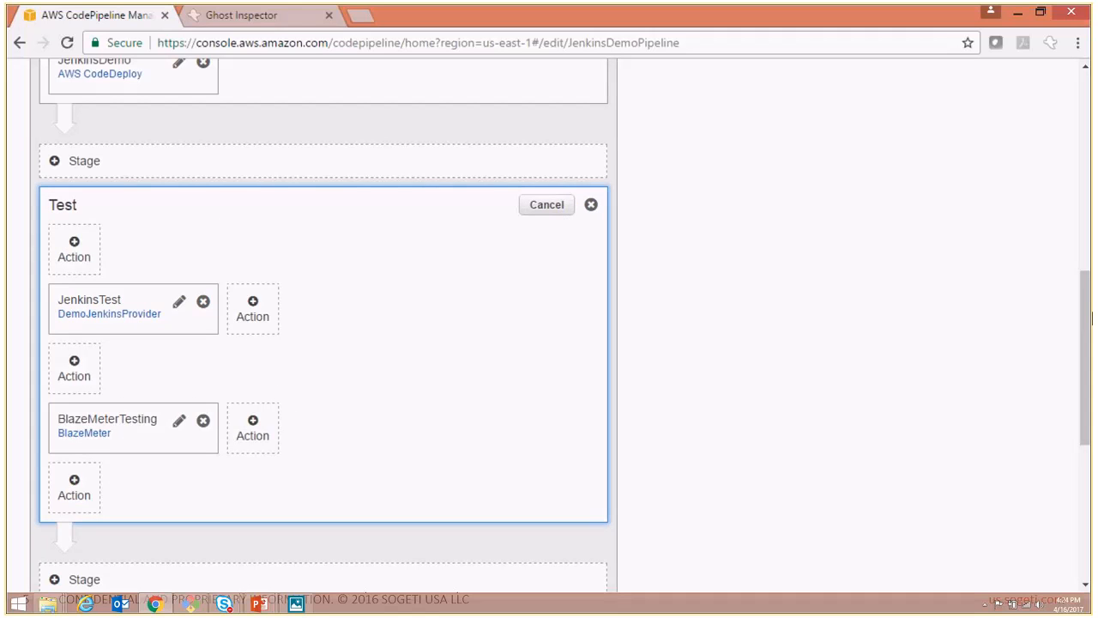
scroll(down, 3)
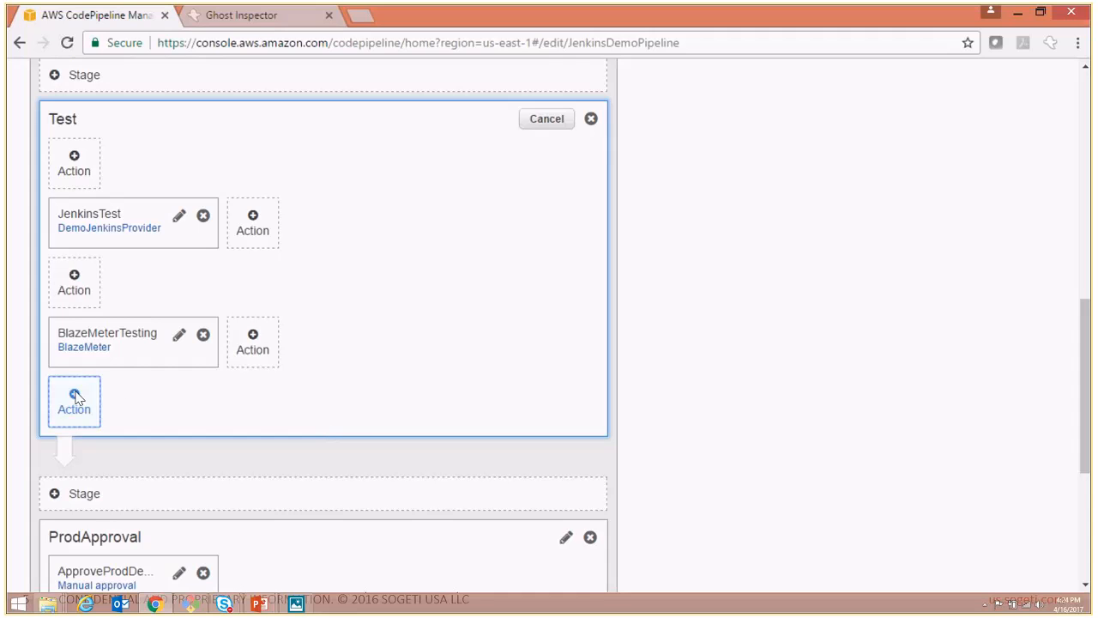
Add a Test-category action after BlazeMeterTesting named GhostInspectorTesting
click(74, 401)
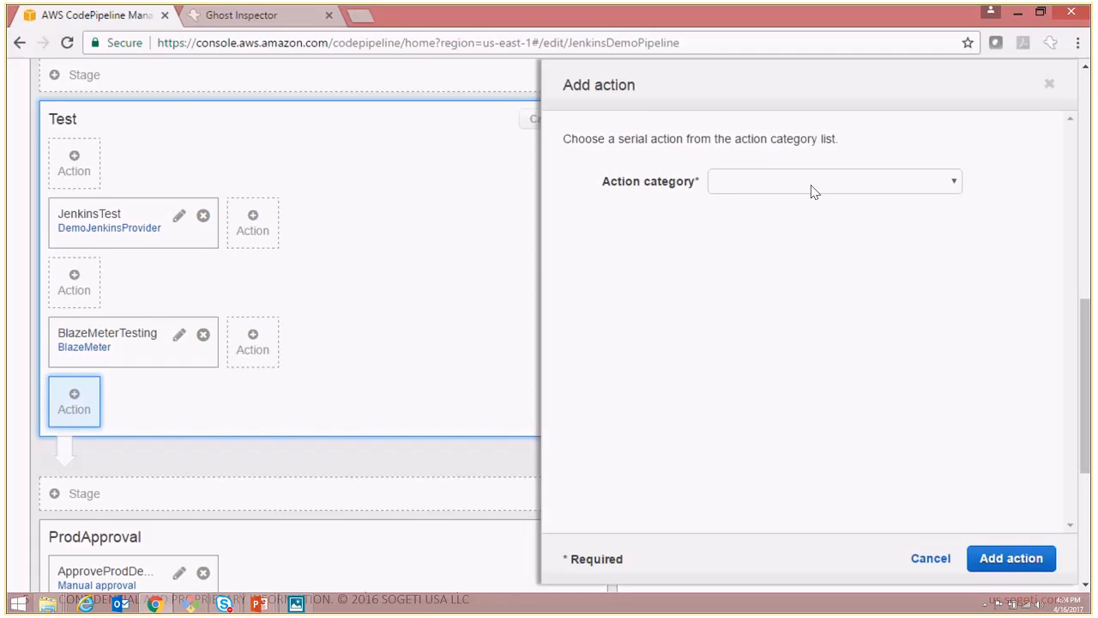
click(832, 182)
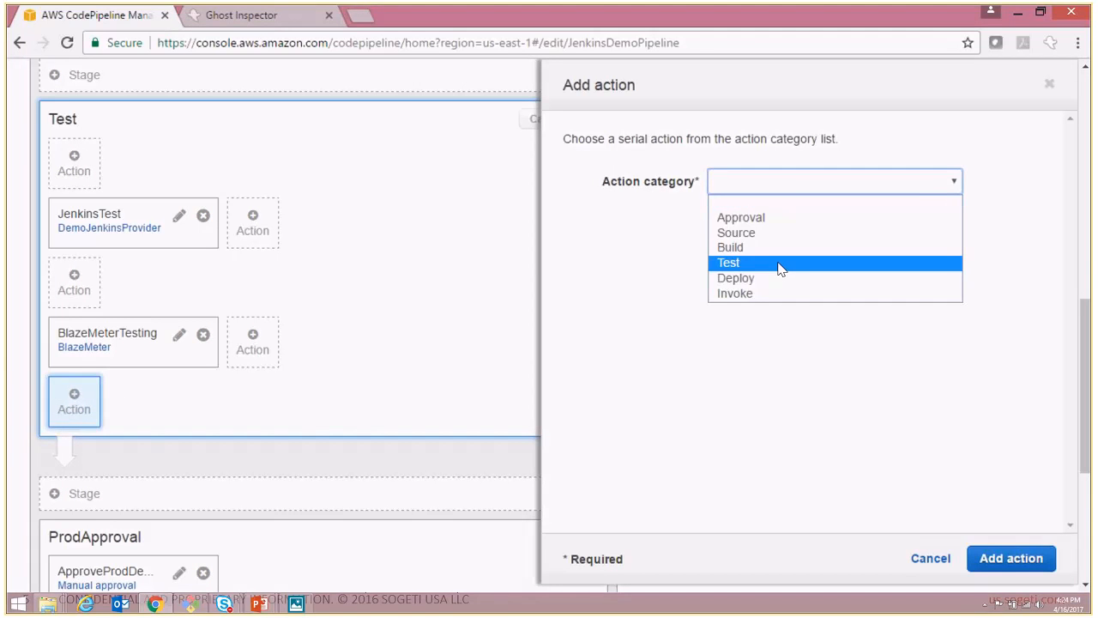
click(728, 262)
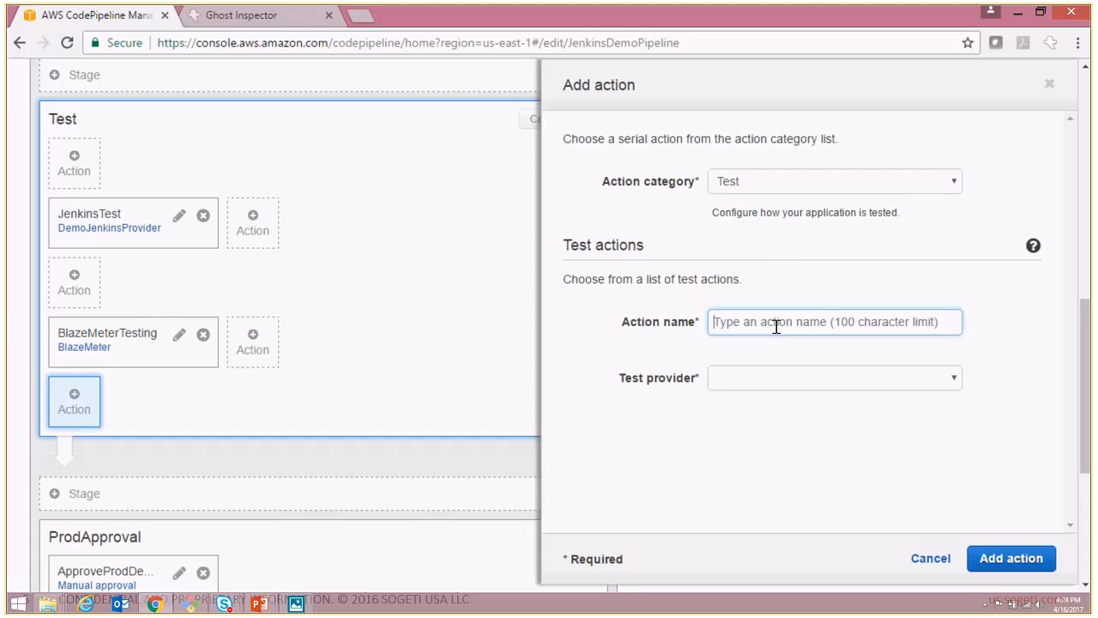
text(GhostI)
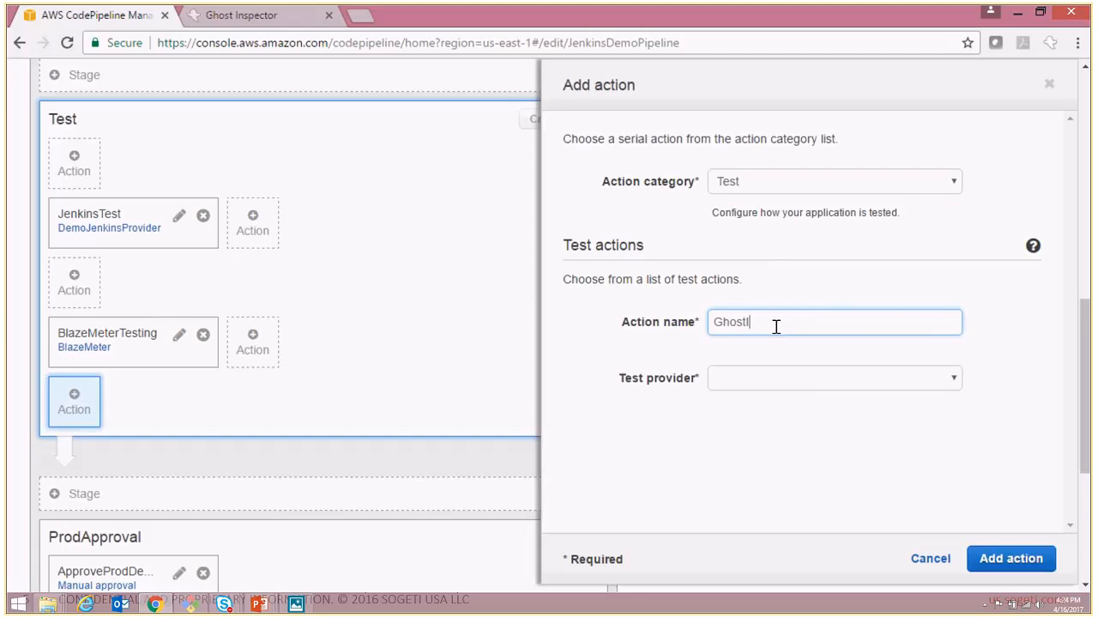
text(Insp)
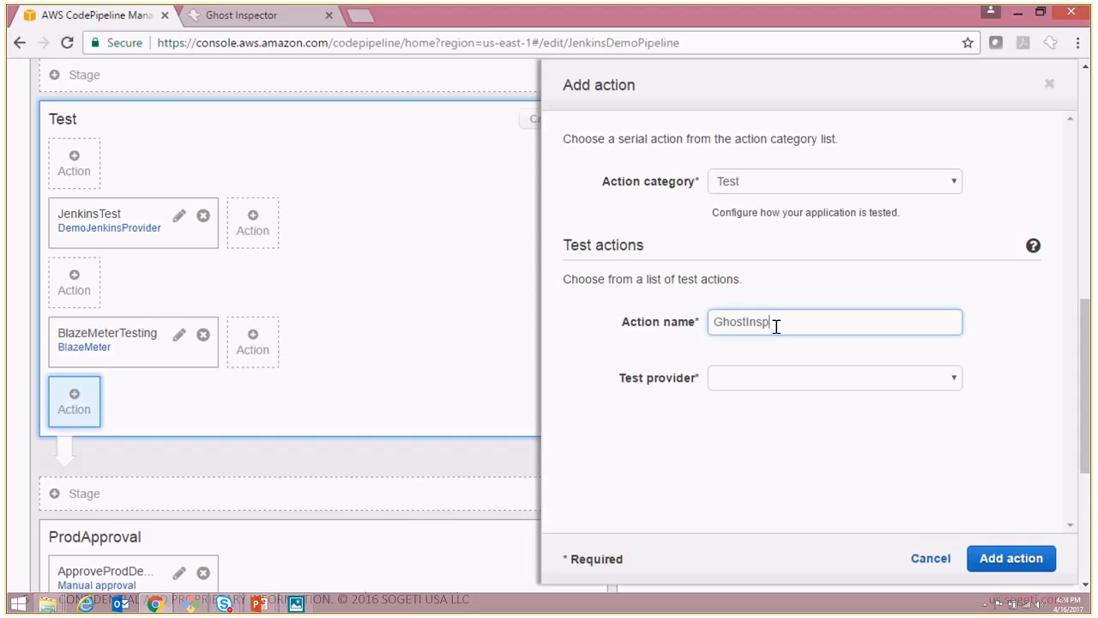
text(ectorTestin)
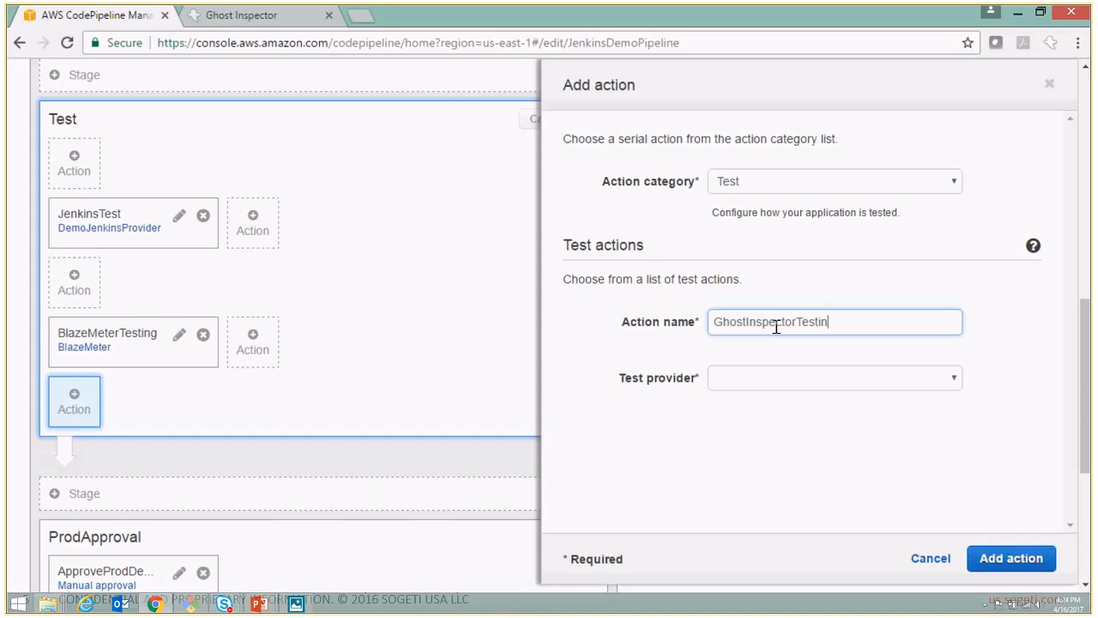
Choose Ghost Inspector UI Testing as provider and connect the action to Ghost Inspector
click(832, 377)
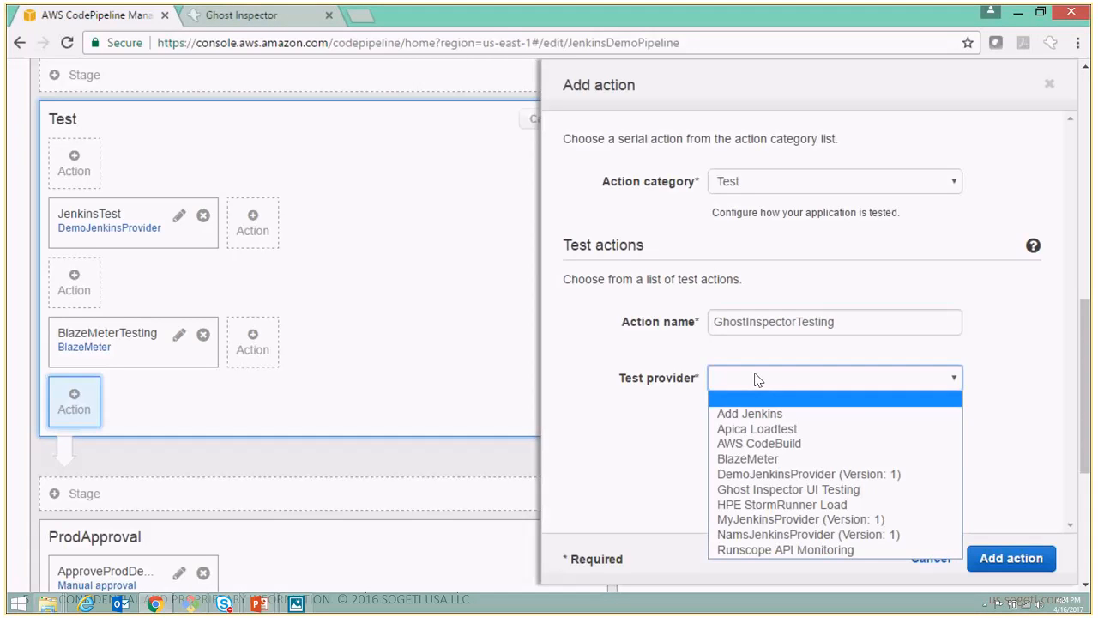
mouse_move(753, 489)
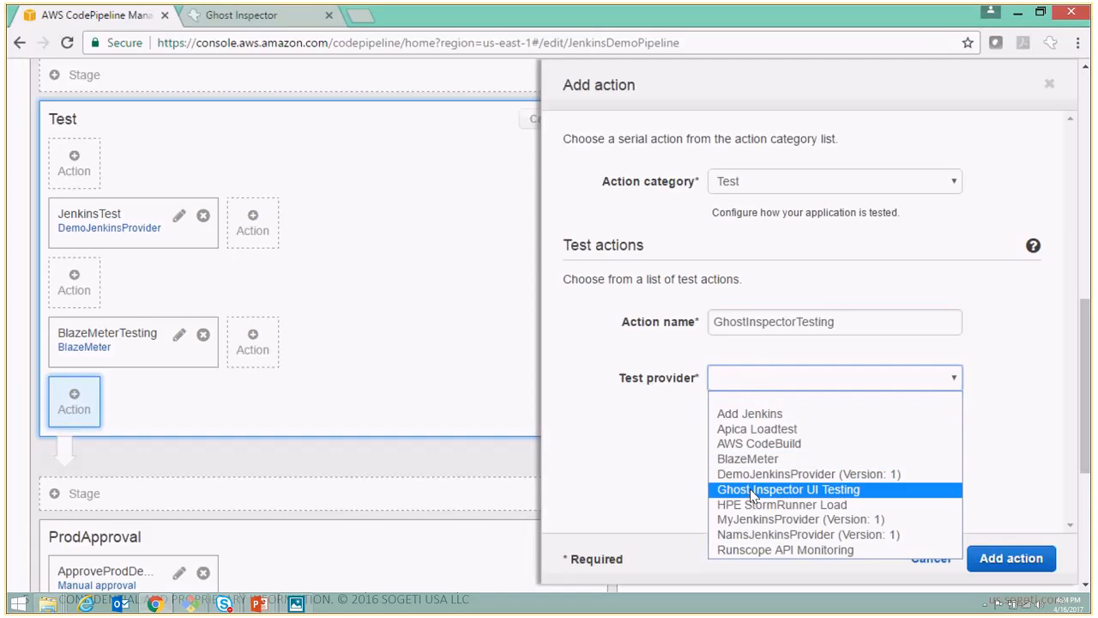
click(787, 489)
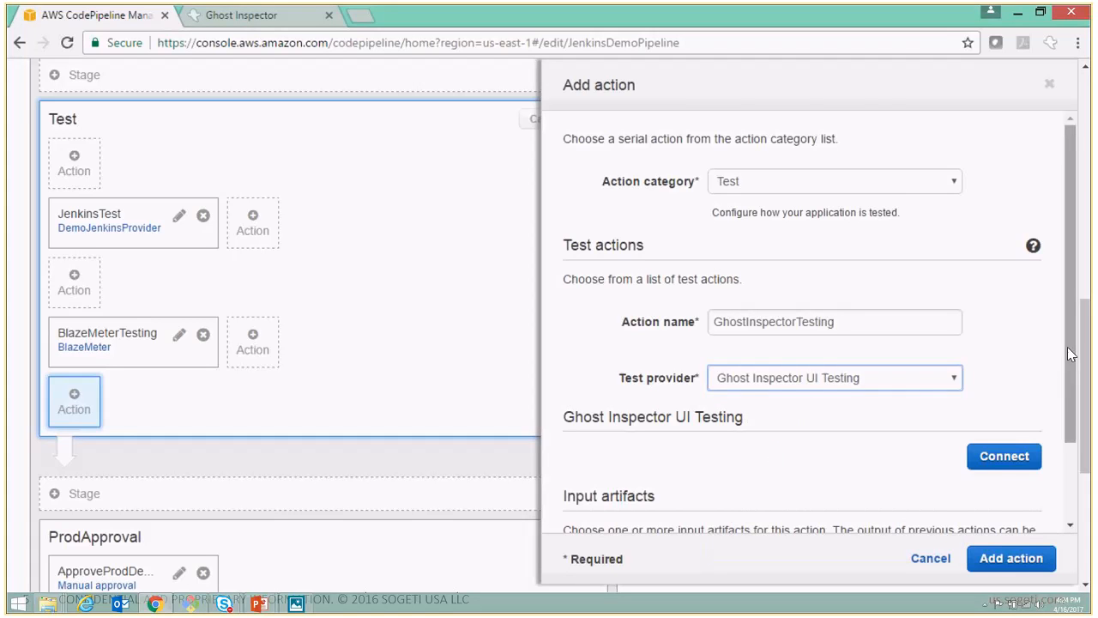
scroll(down, 3)
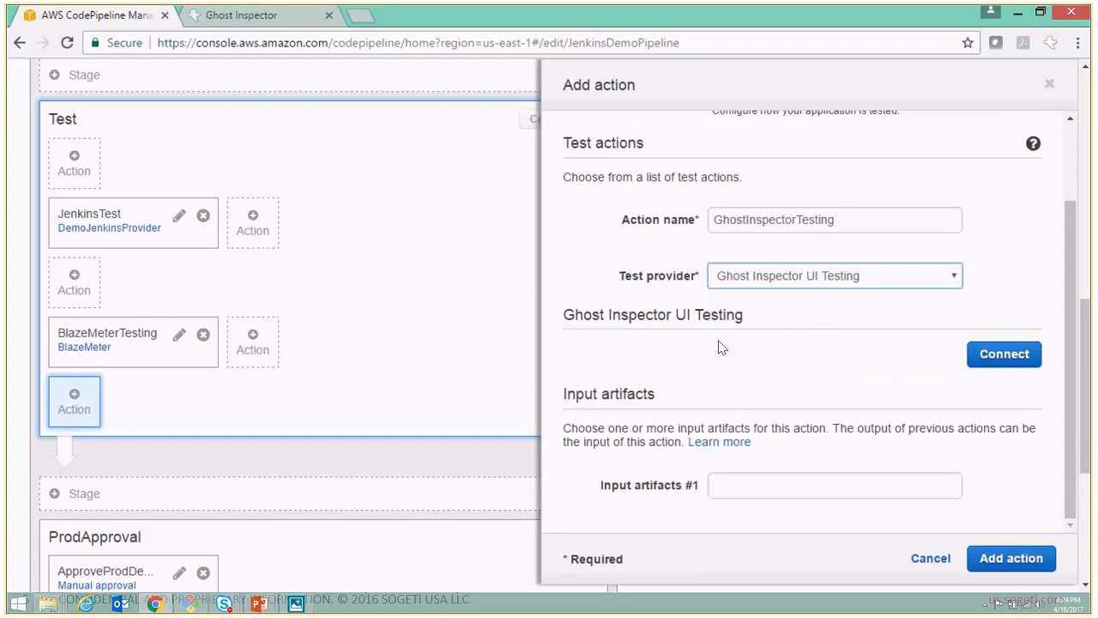
mouse_move(597, 336)
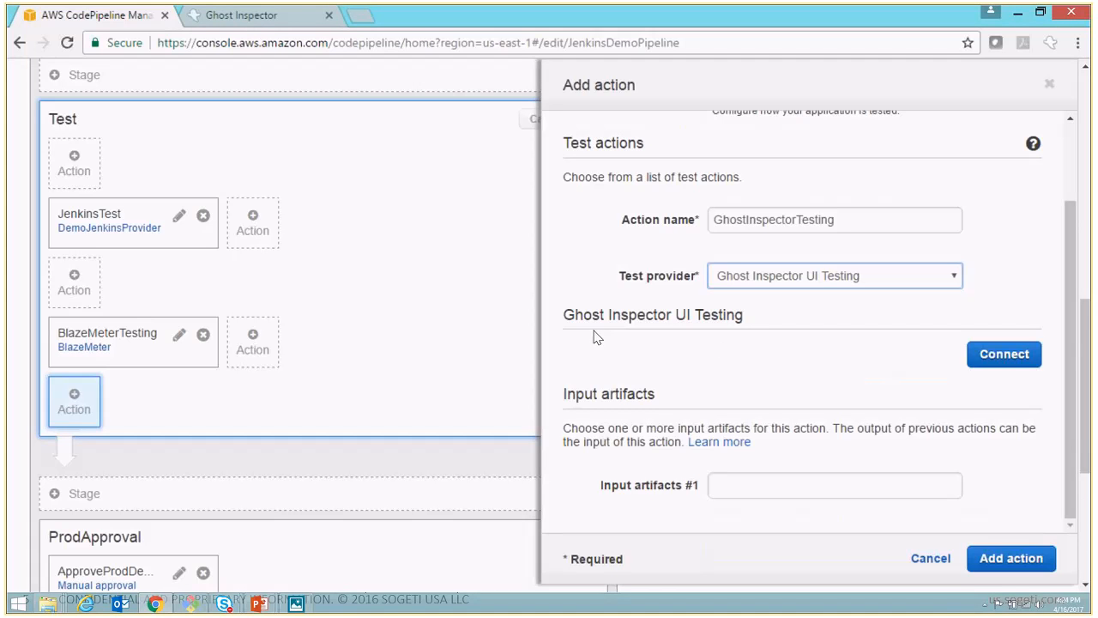
mouse_move(858, 379)
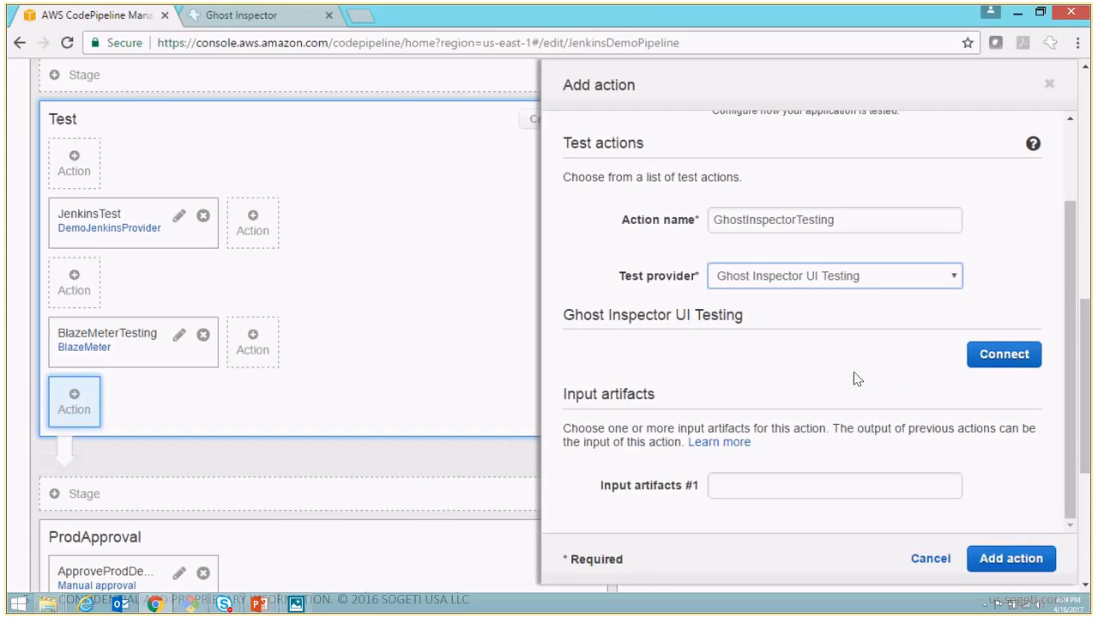
mouse_move(1003, 353)
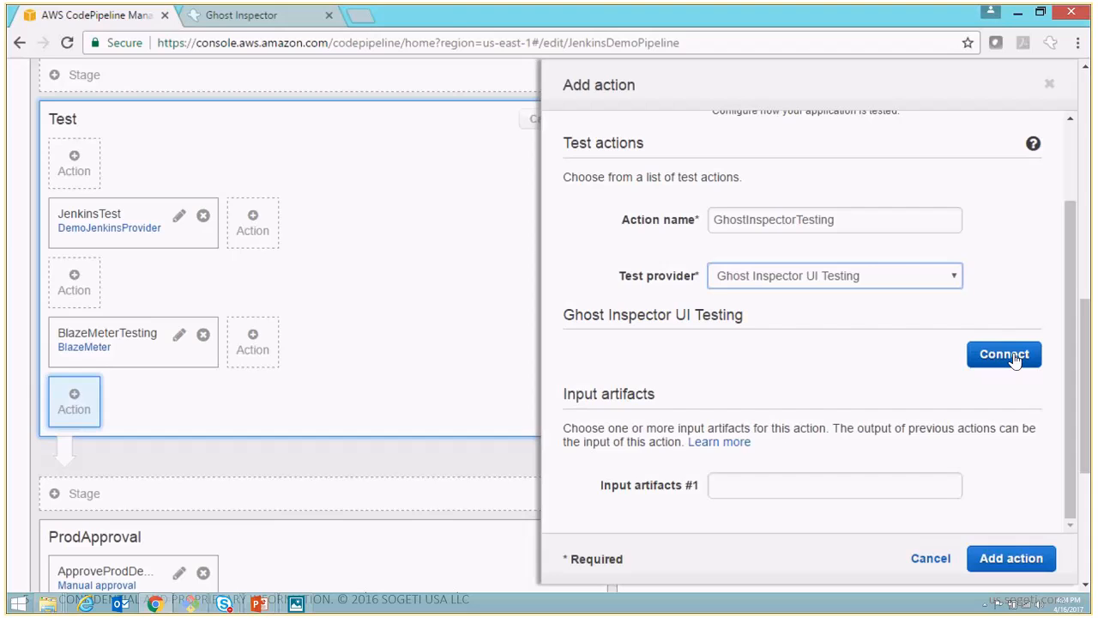
click(1004, 353)
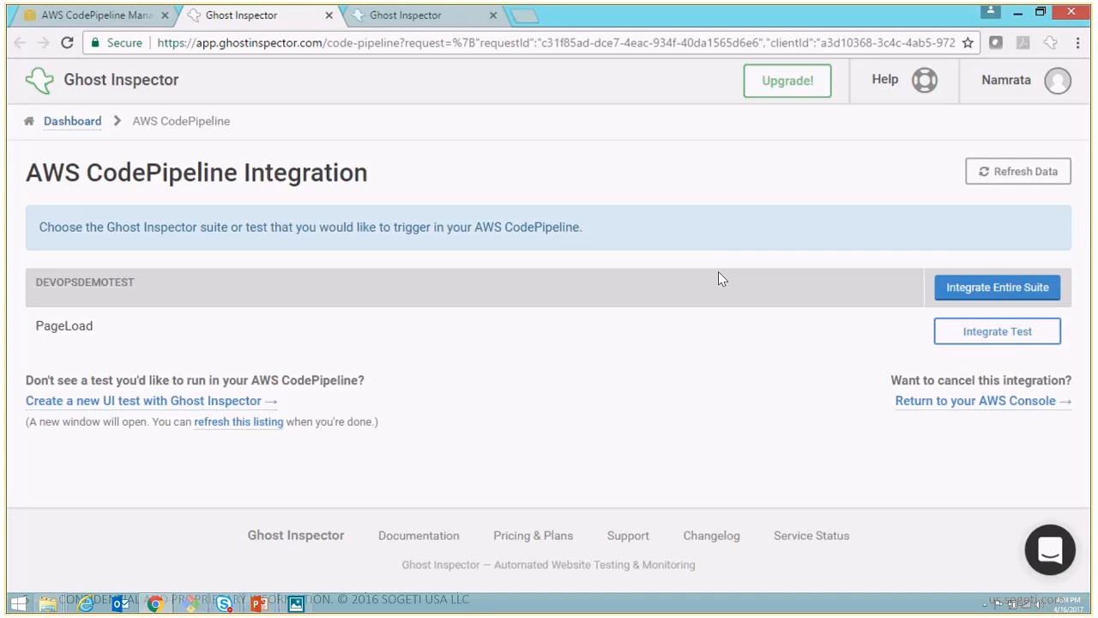
mouse_move(189, 163)
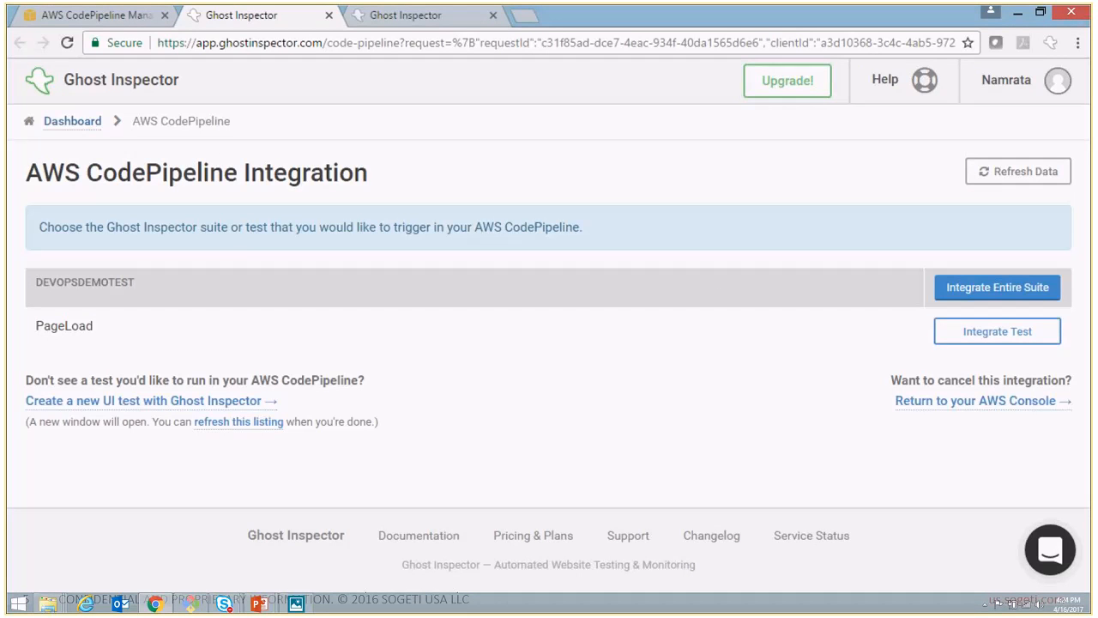
mouse_move(175, 196)
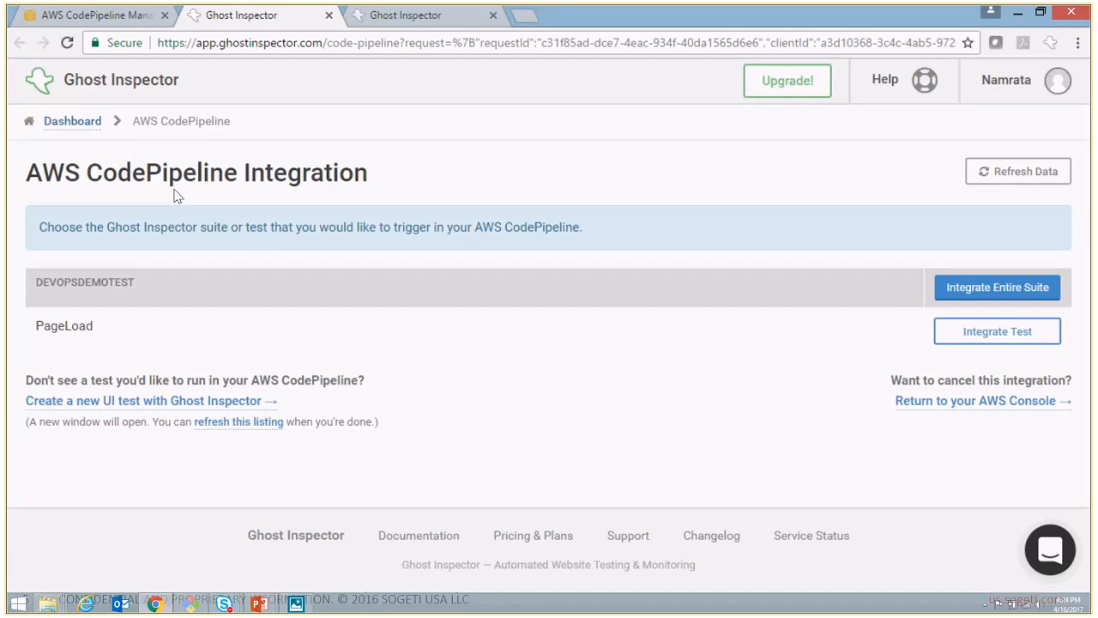
mouse_move(320, 93)
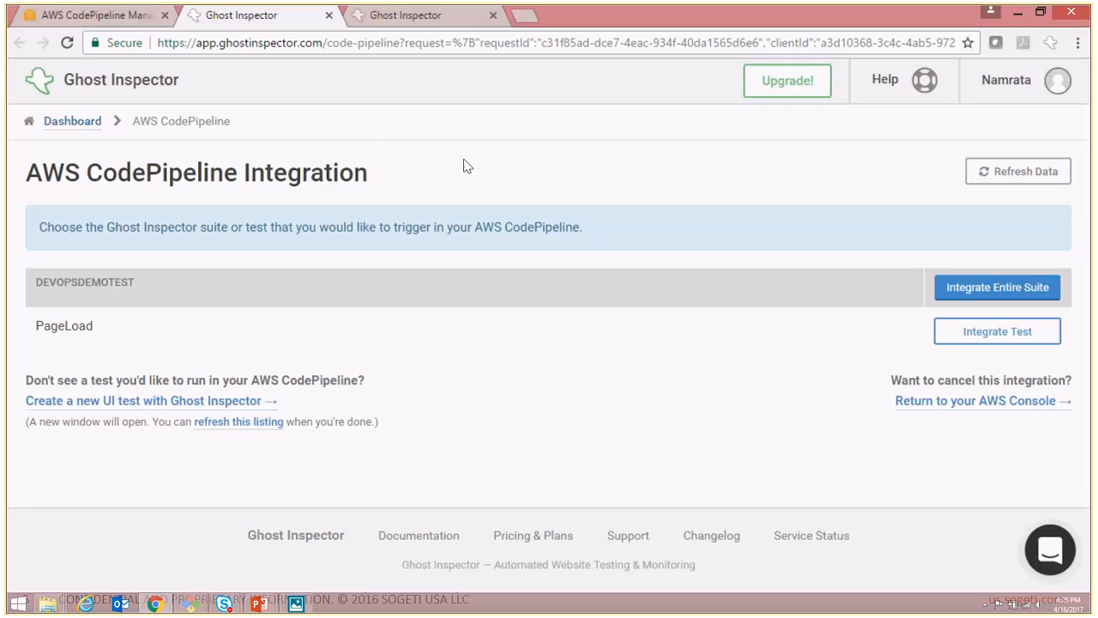
mouse_move(39, 281)
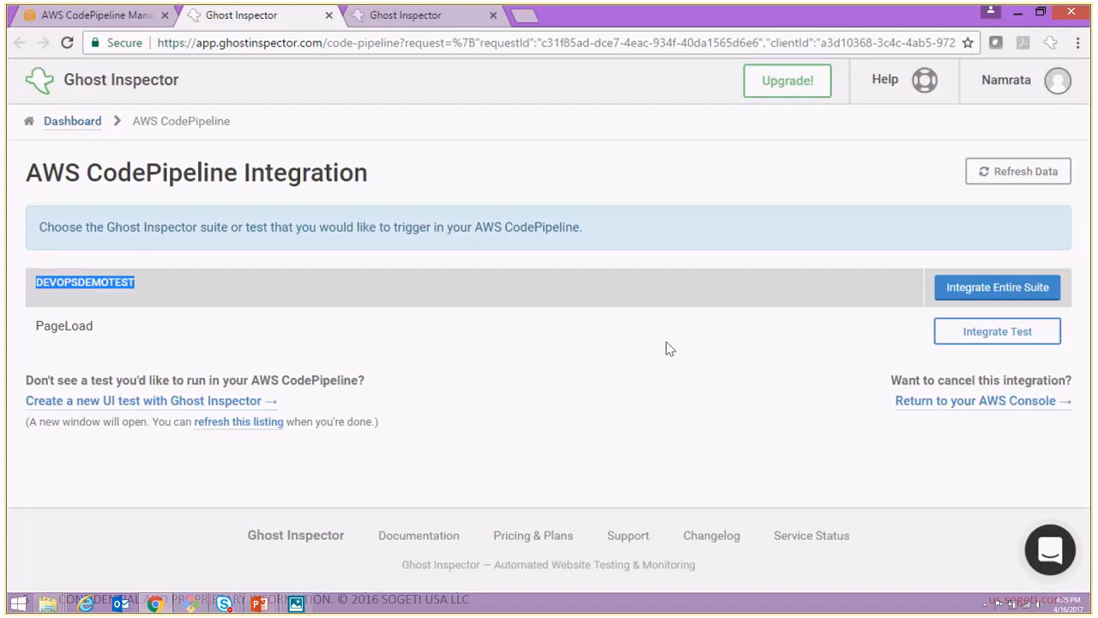
mouse_move(751, 306)
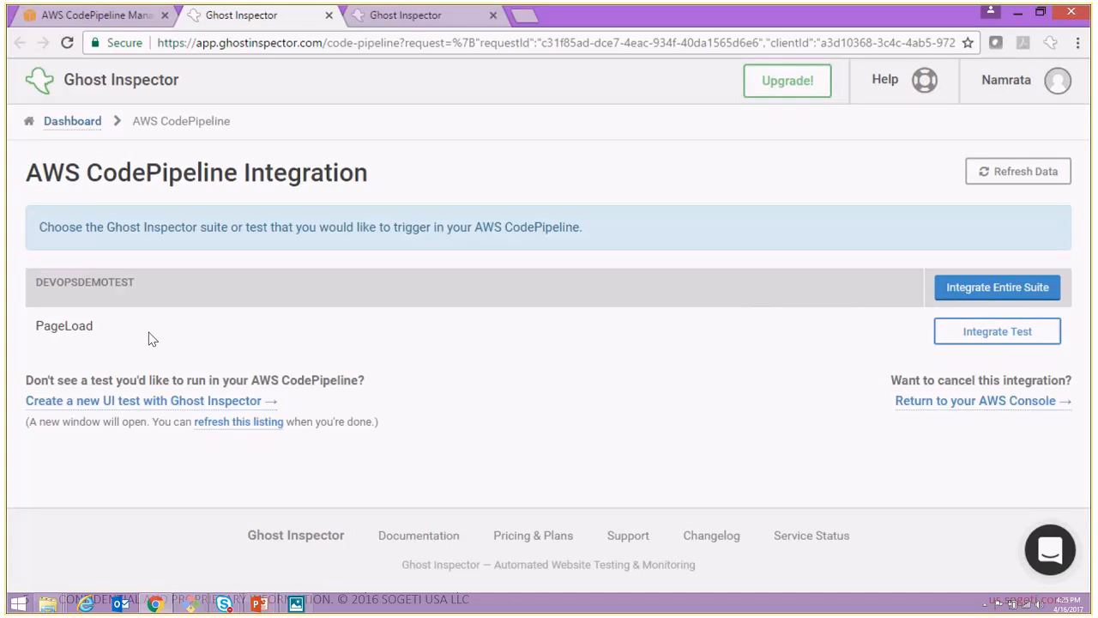
Integrate the entire DEVOPSDEMOTEST suite with the CodePipeline action
double_click(64, 326)
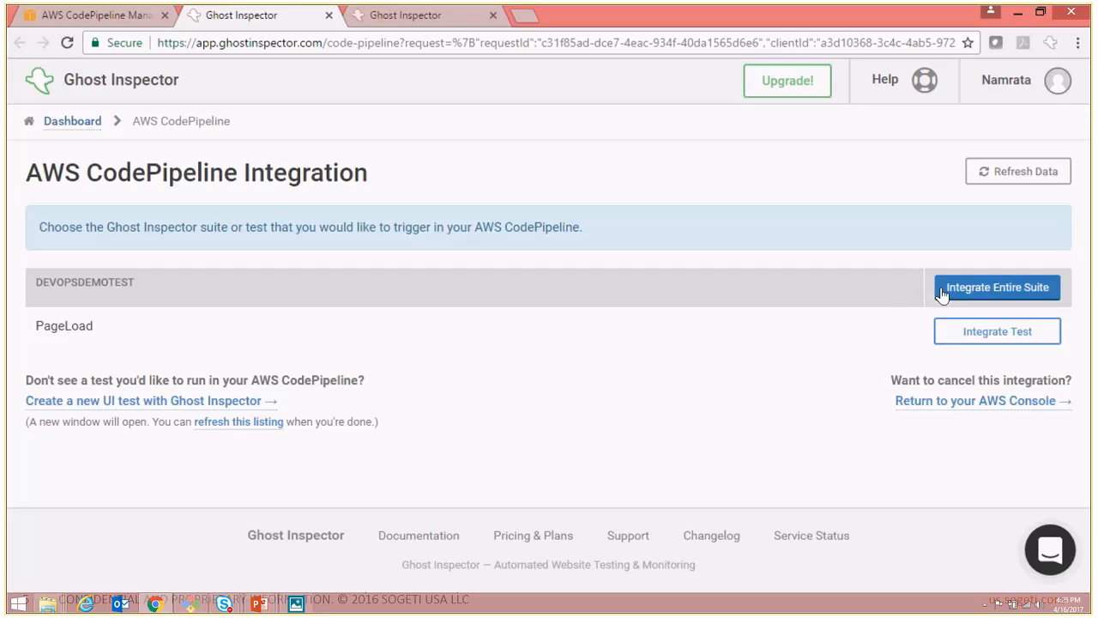
mouse_move(854, 340)
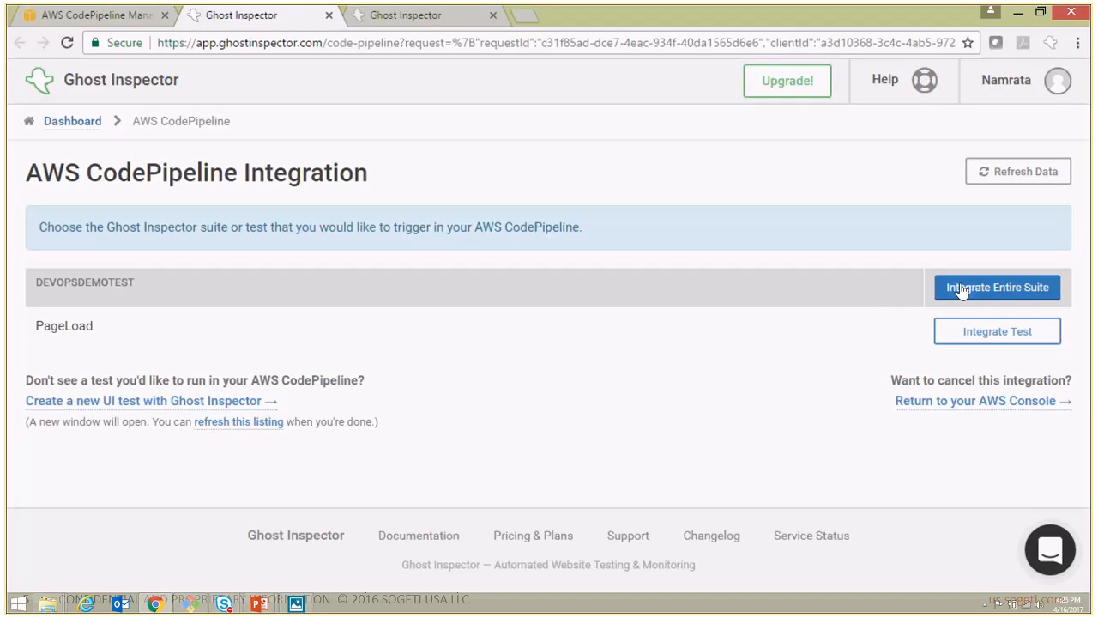
mouse_move(961, 290)
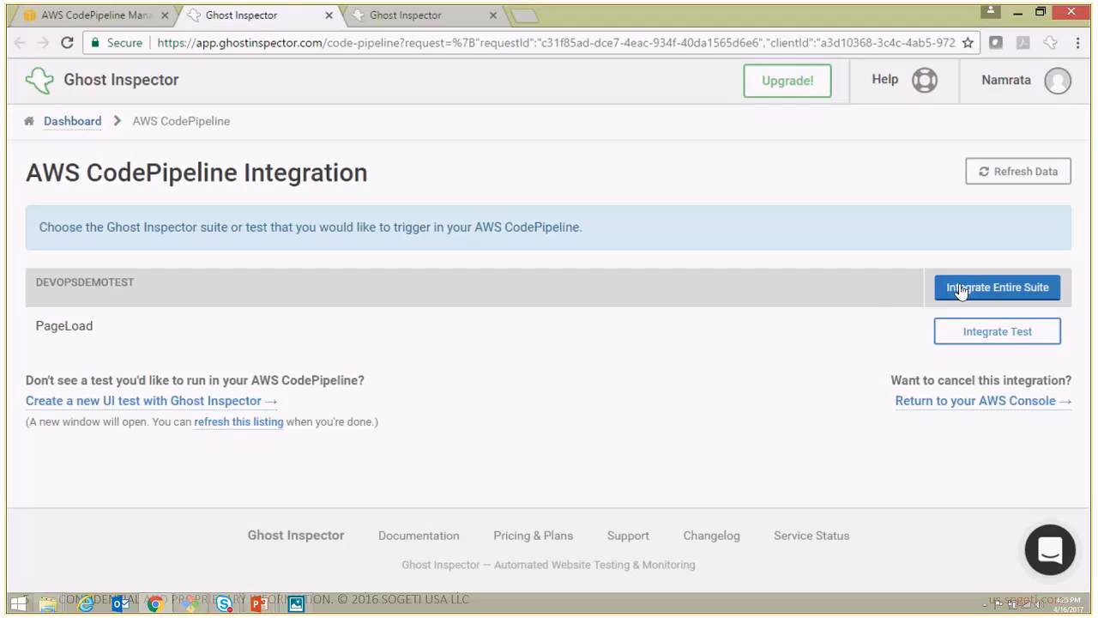
mouse_move(1004, 295)
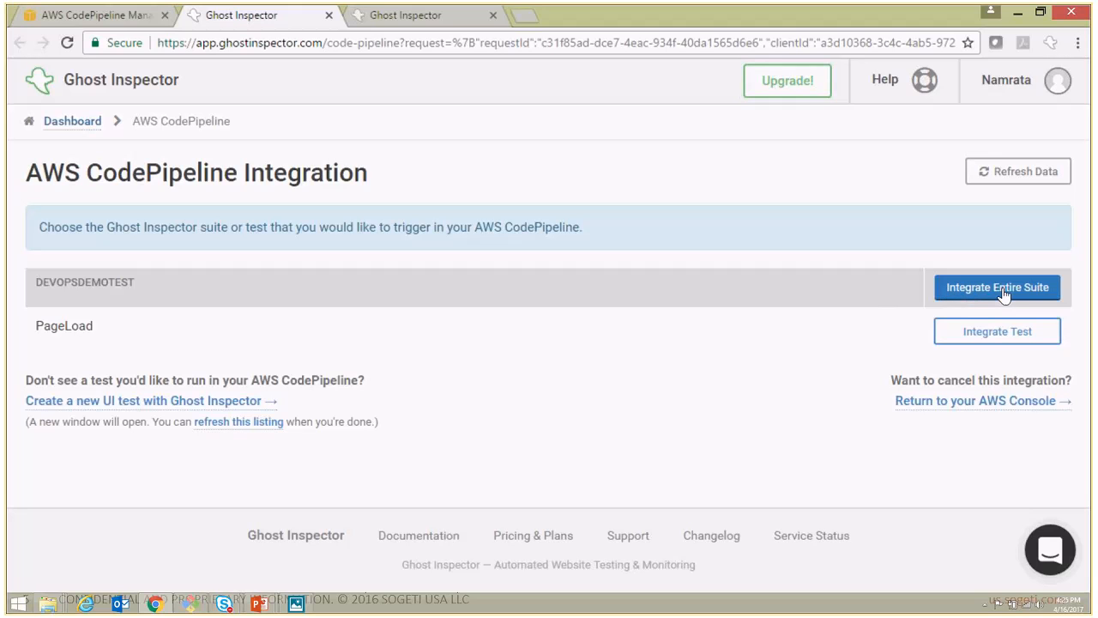
mouse_move(1026, 299)
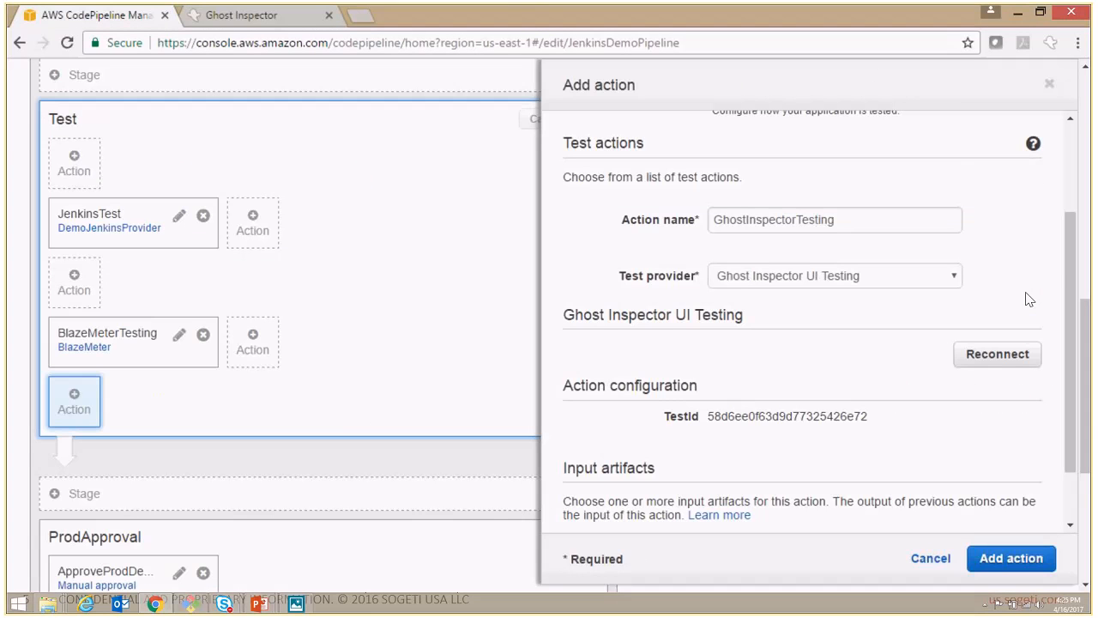
Select MyAppBuild as the input artifact and add GhostInspectorTesting to the Test stage
scroll(down, 3)
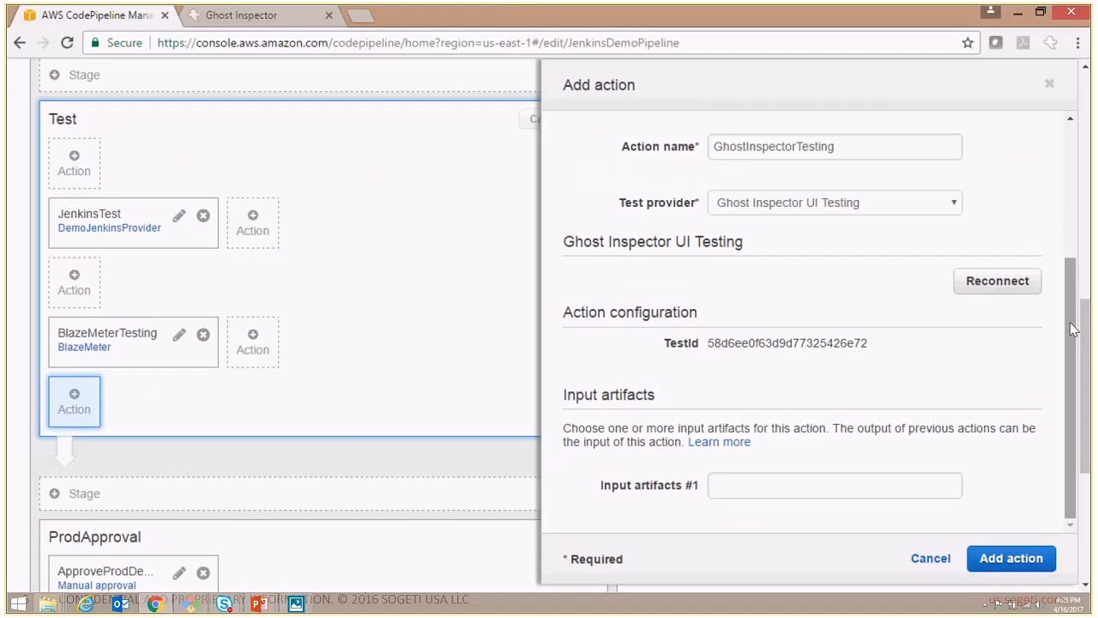
mouse_move(724, 211)
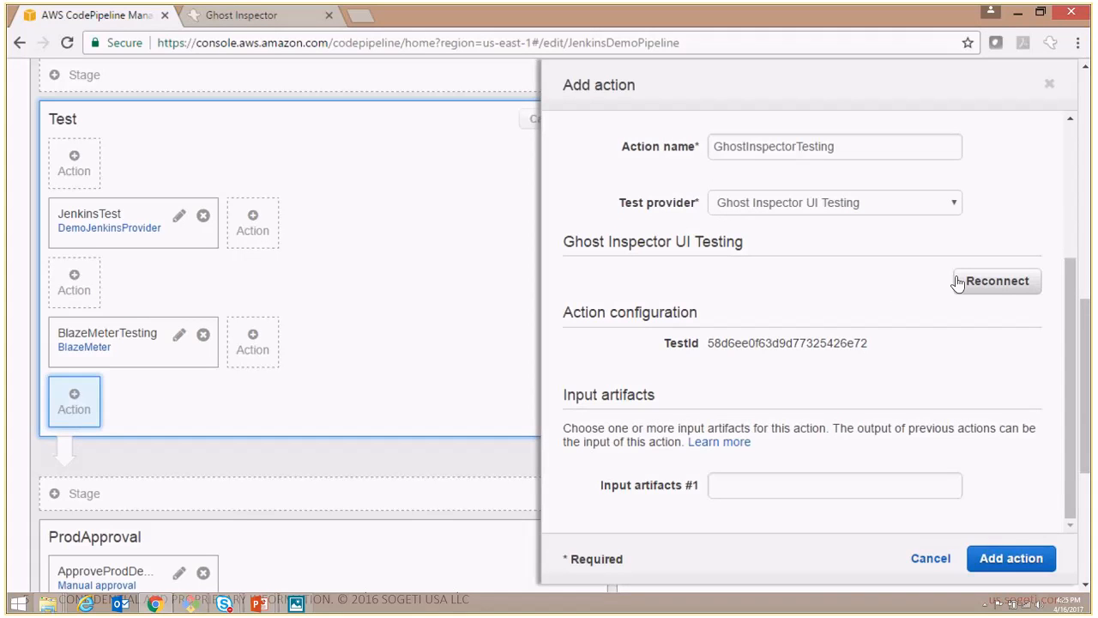
mouse_move(999, 299)
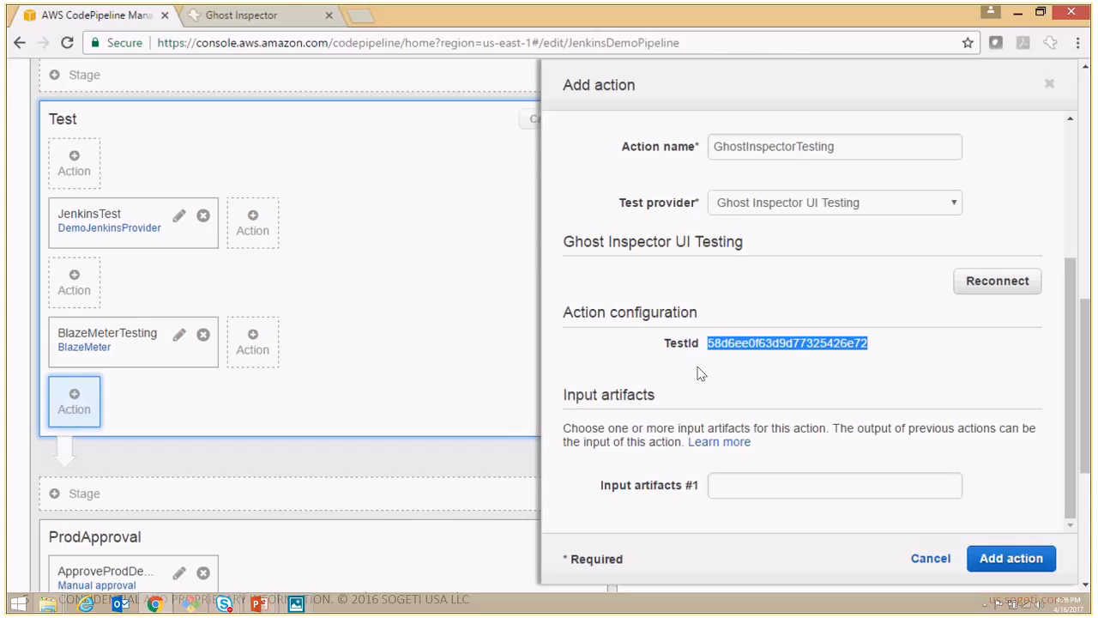
click(834, 484)
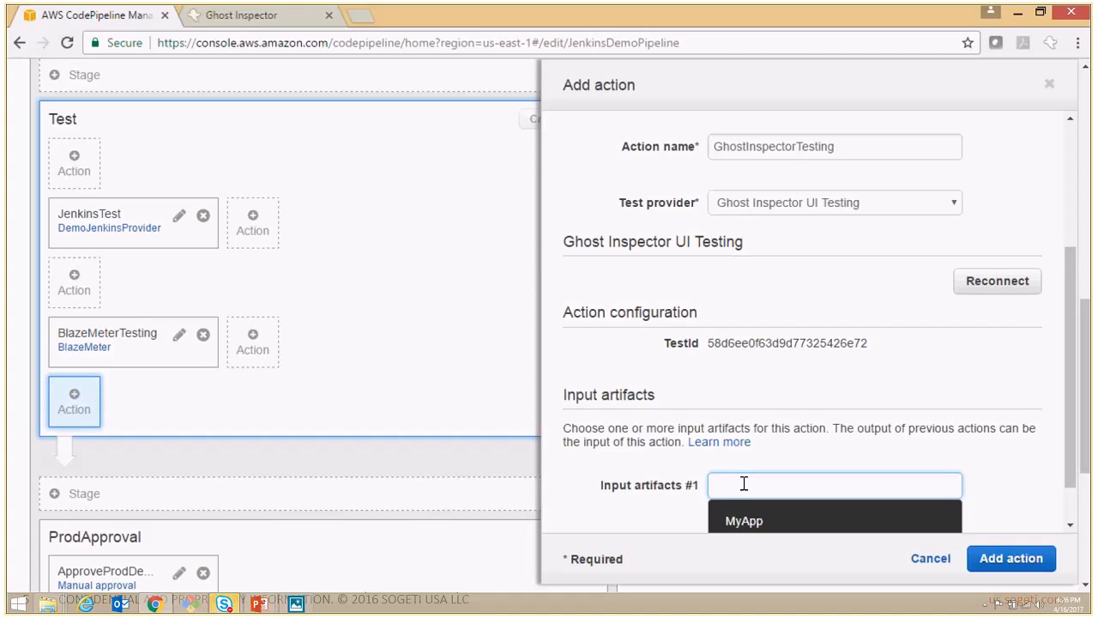
scroll(down, 3)
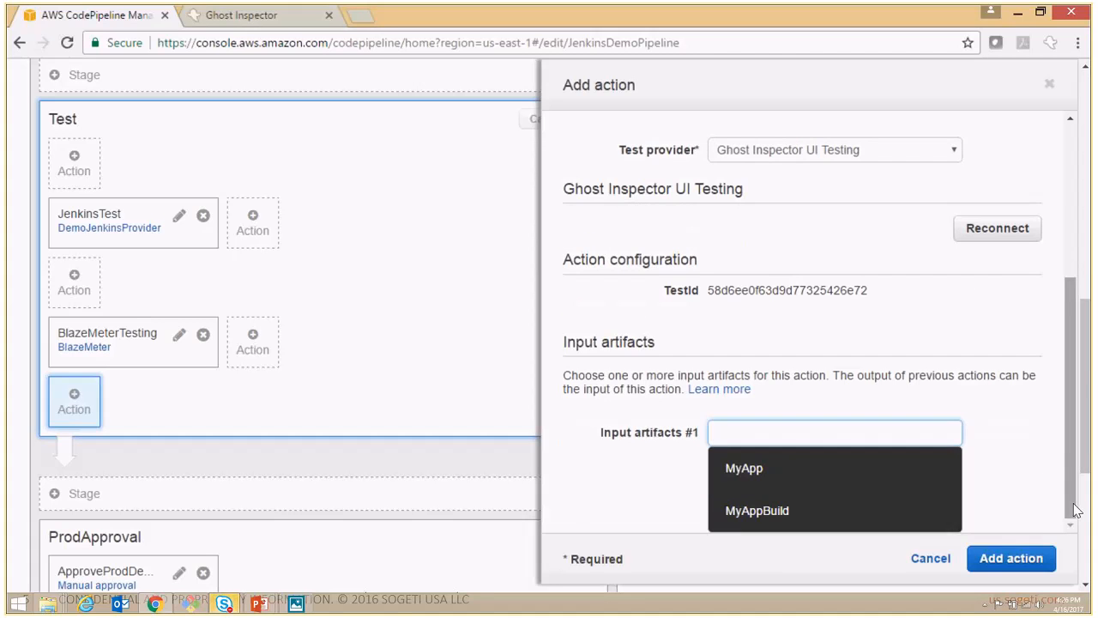
click(757, 511)
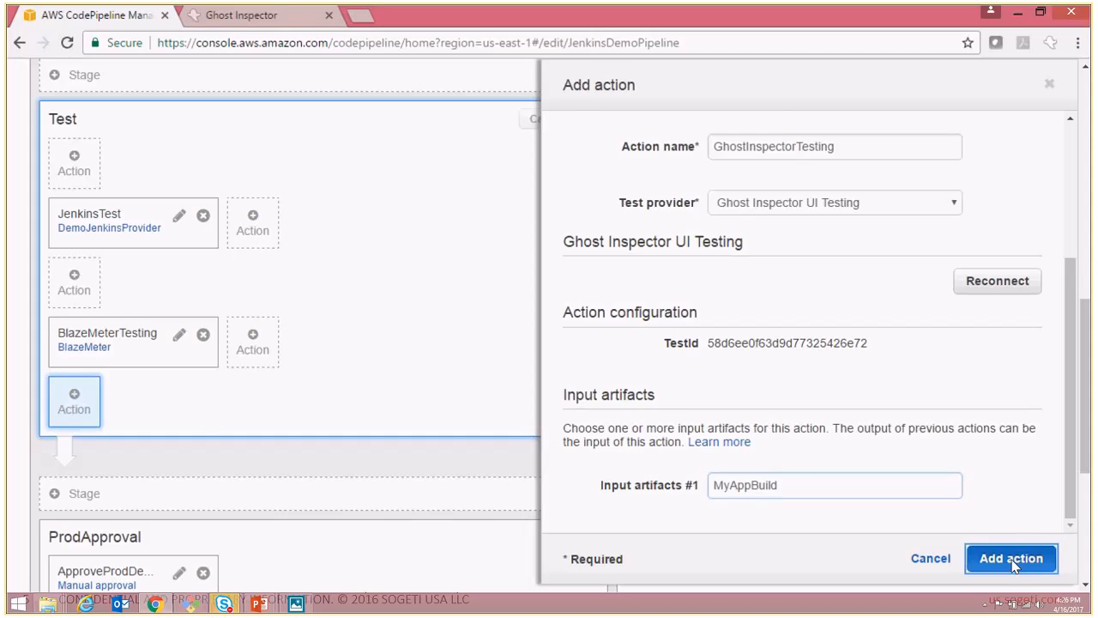
click(1010, 557)
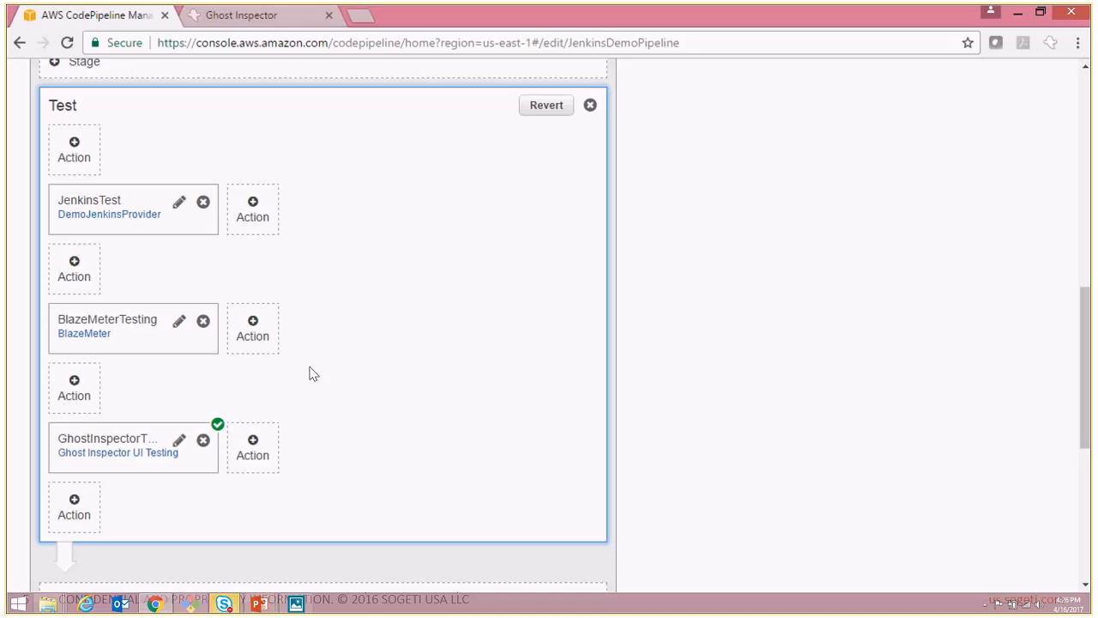
mouse_move(261, 515)
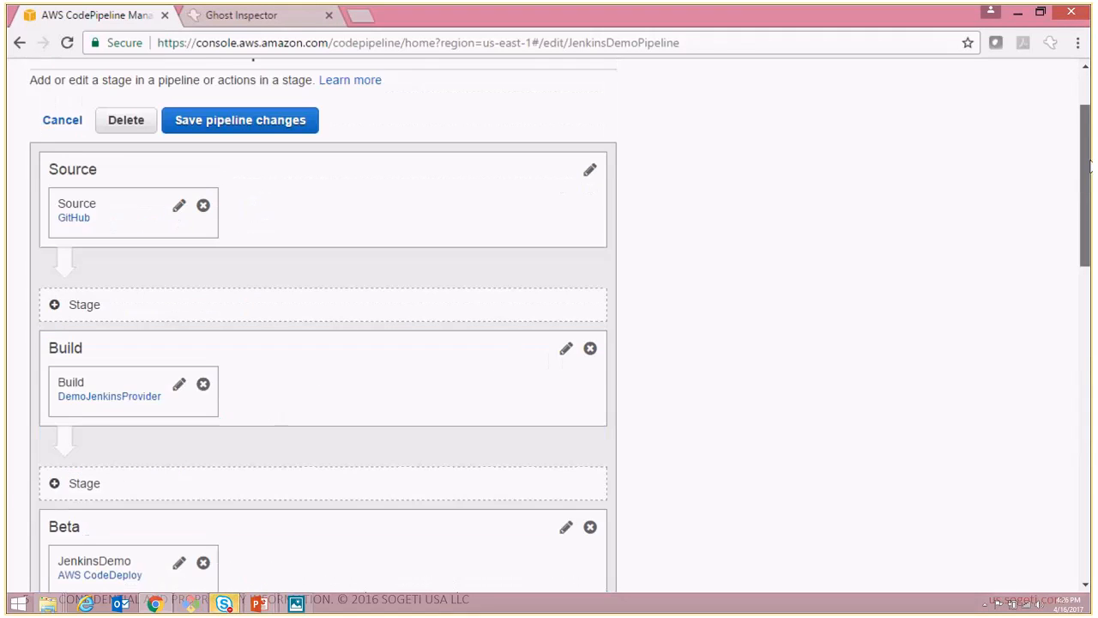
Save the JenkinsDemoPipeline changes and confirm with Save and continue
scroll(up, 3)
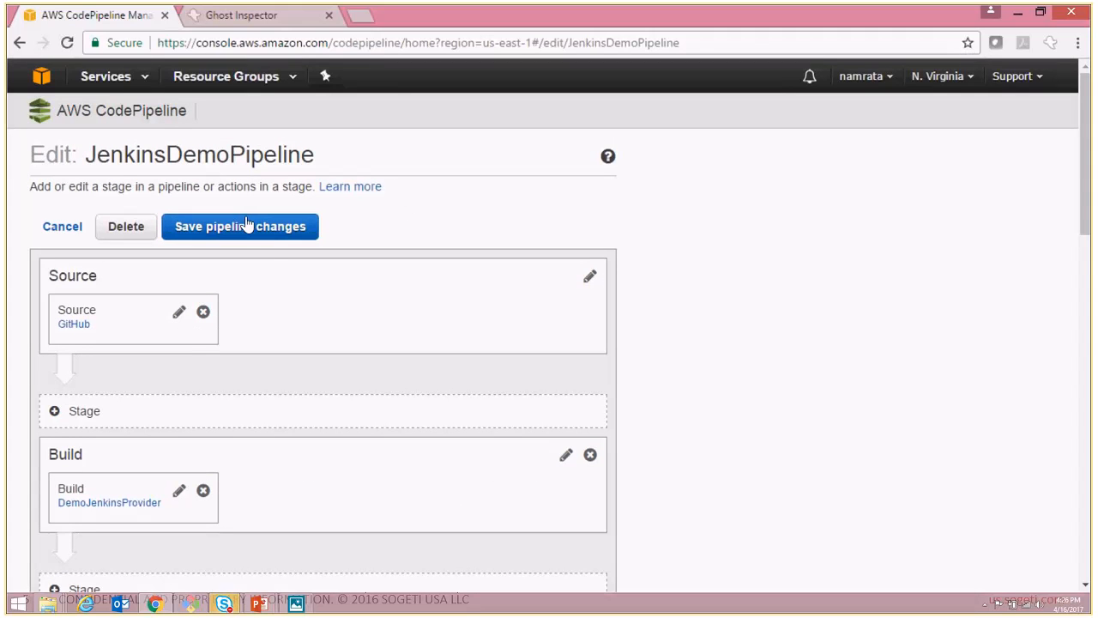
click(240, 226)
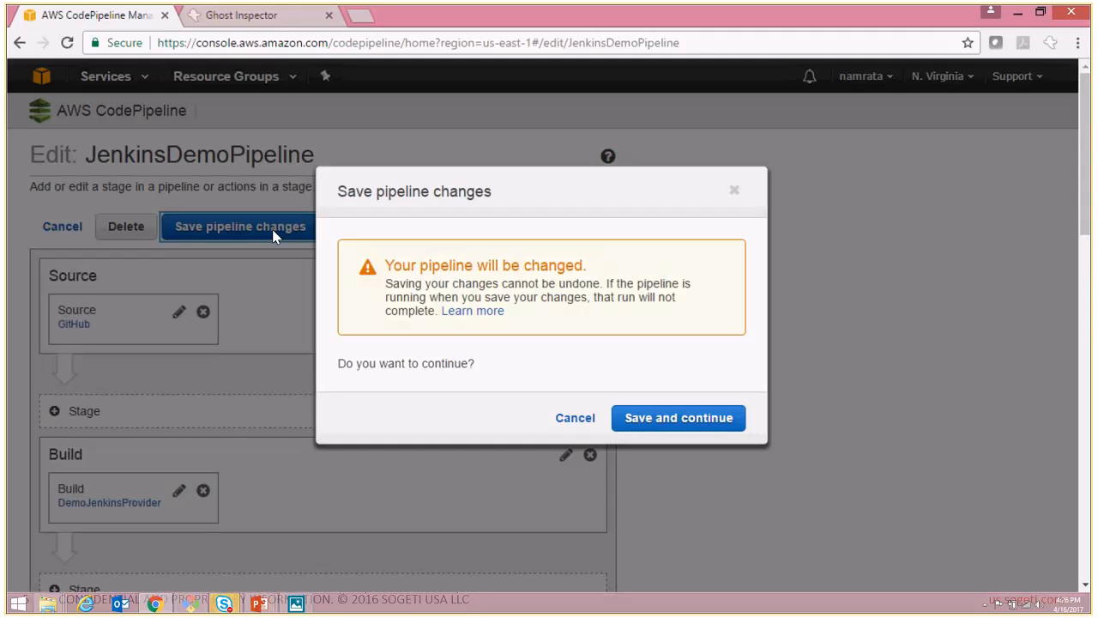
click(678, 419)
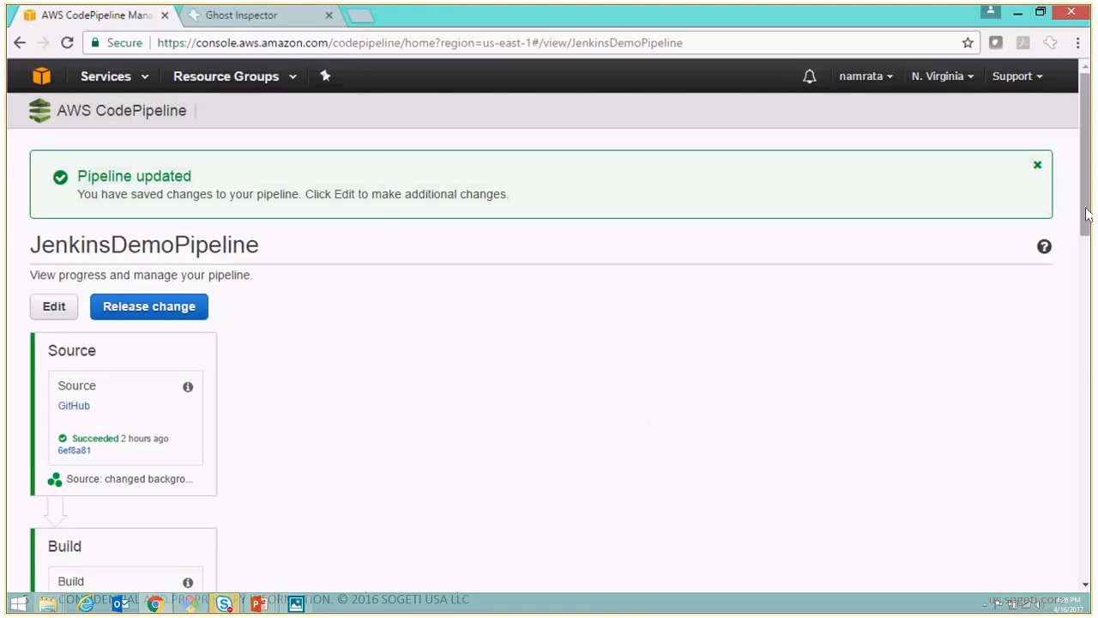
scroll(down, 3)
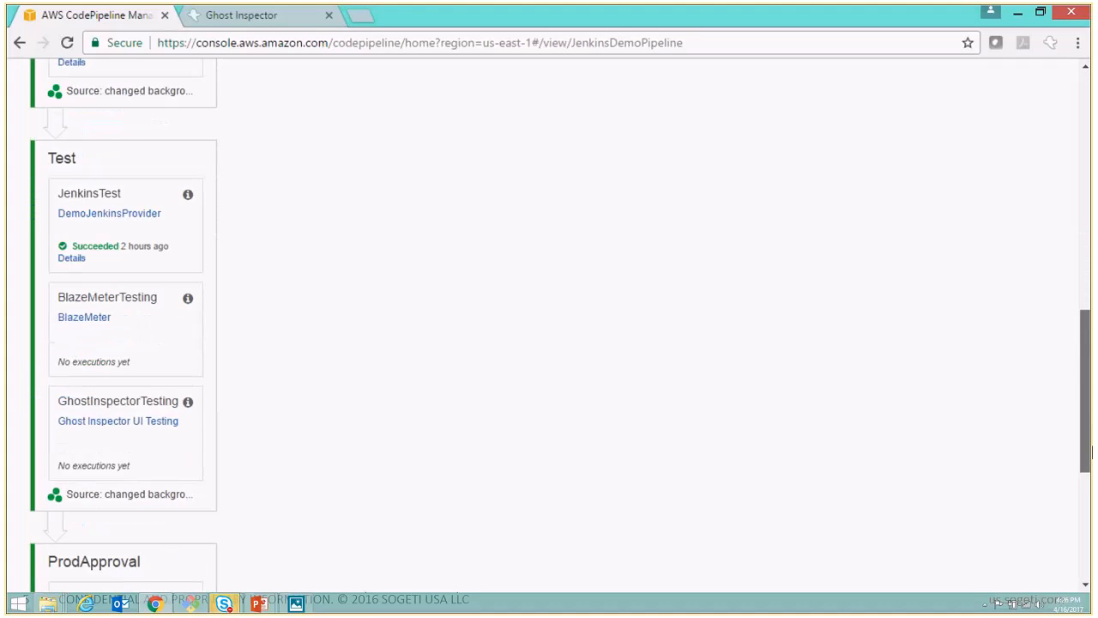
scroll(down, 3)
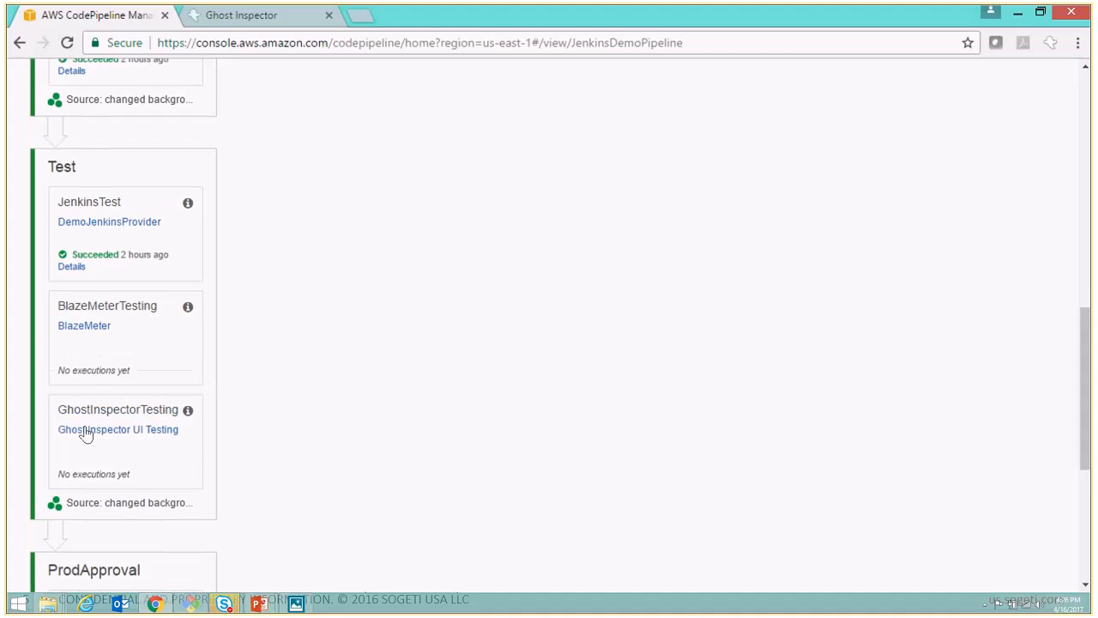
mouse_move(94, 395)
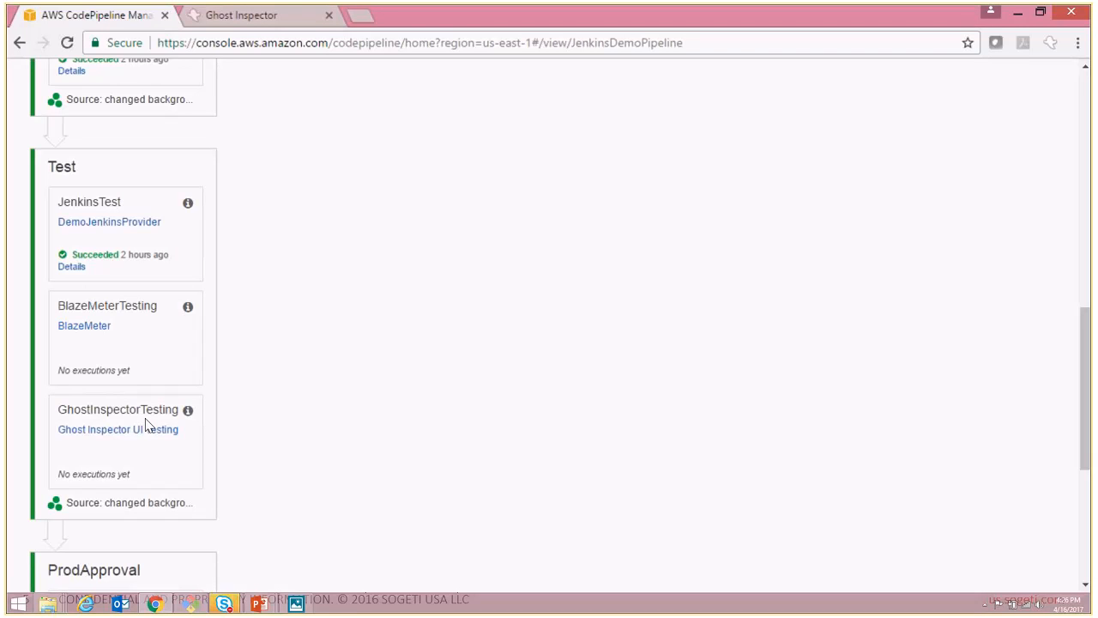
mouse_move(480, 410)
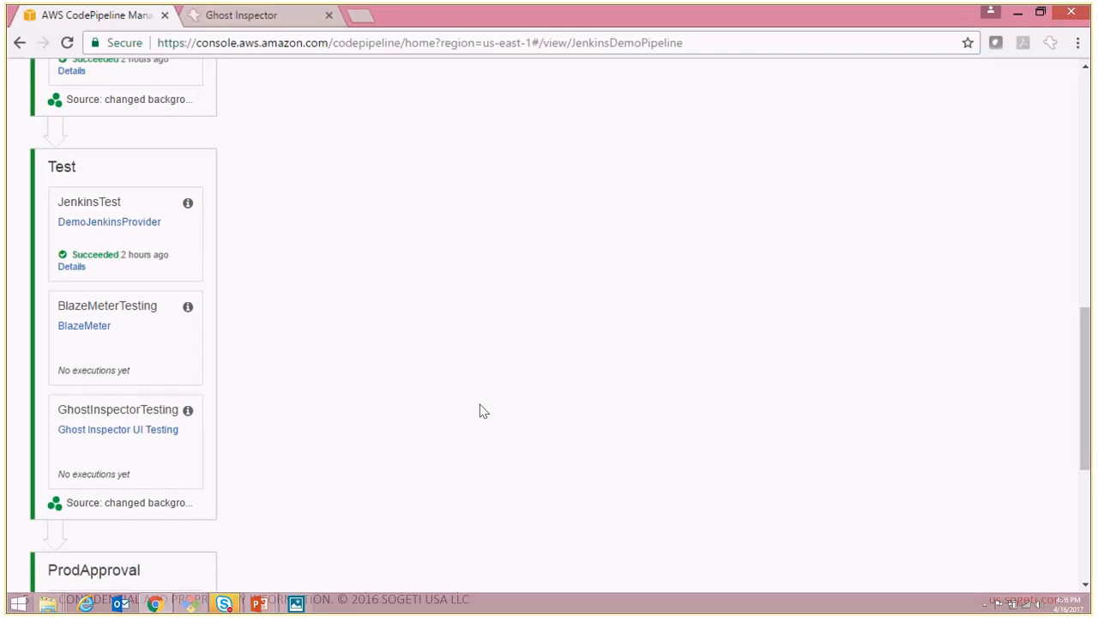